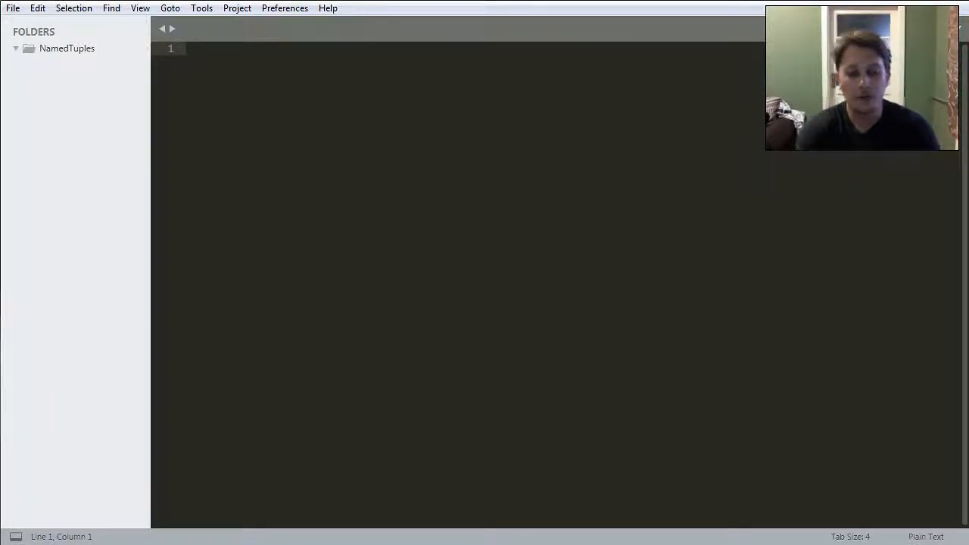
Type 'from collections import namedtuple' and 'from enum import Enum', then add blank lines
text(from)
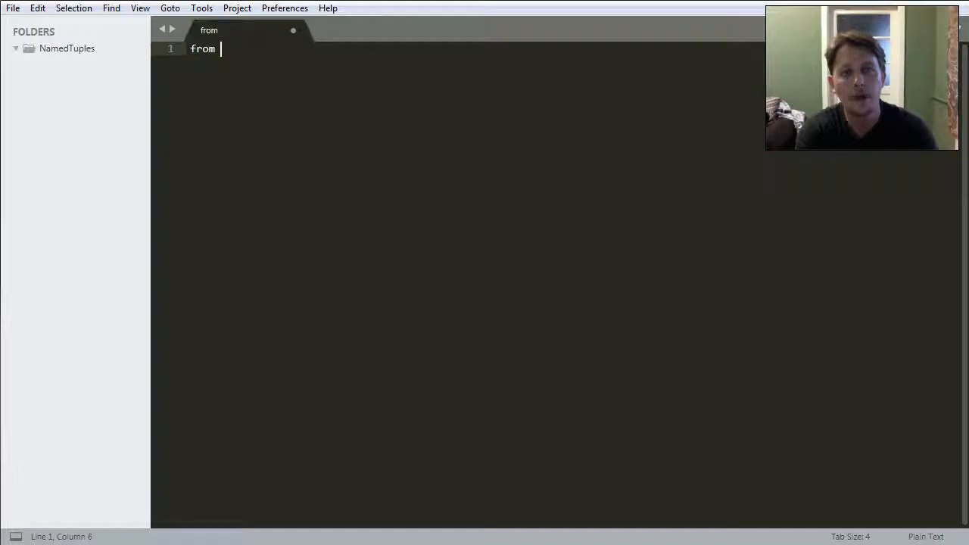
text(colle)
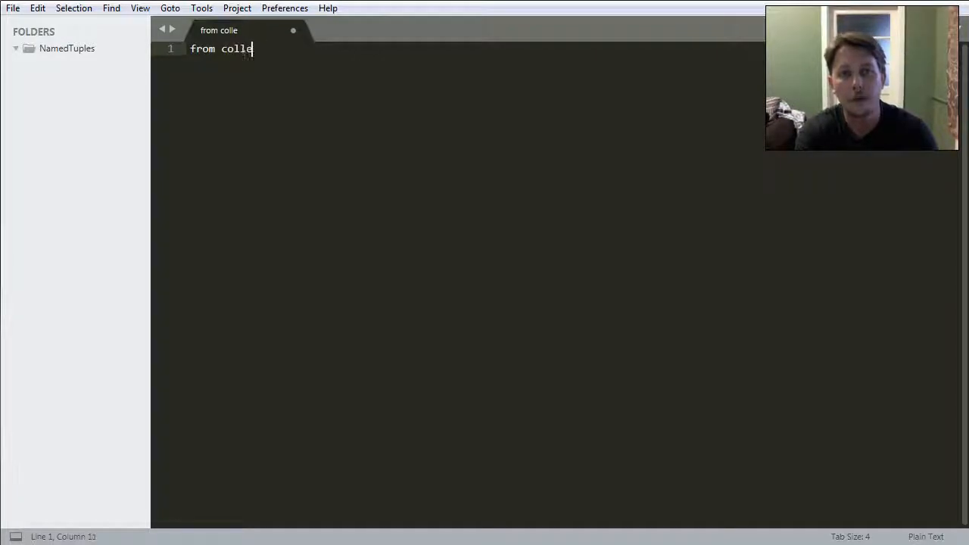
text(ct)
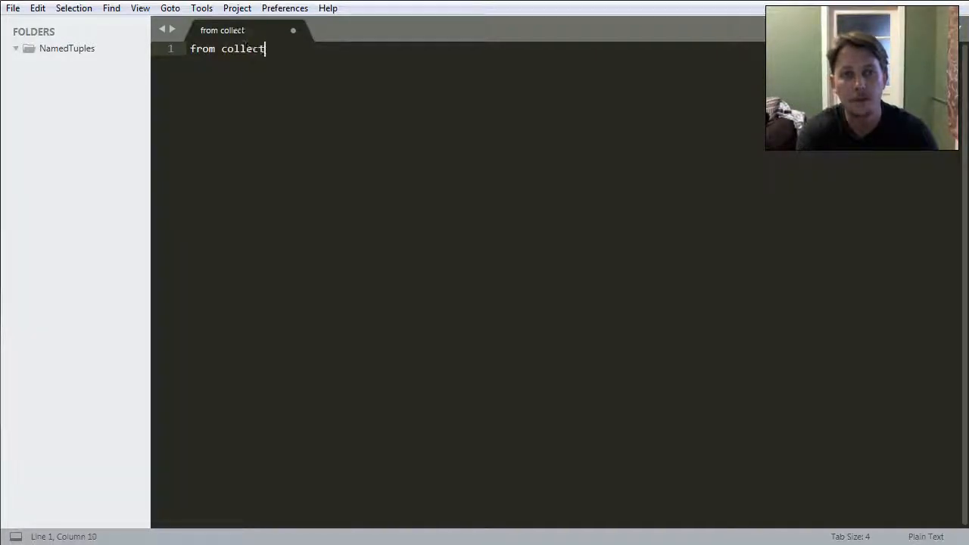
text(ions im)
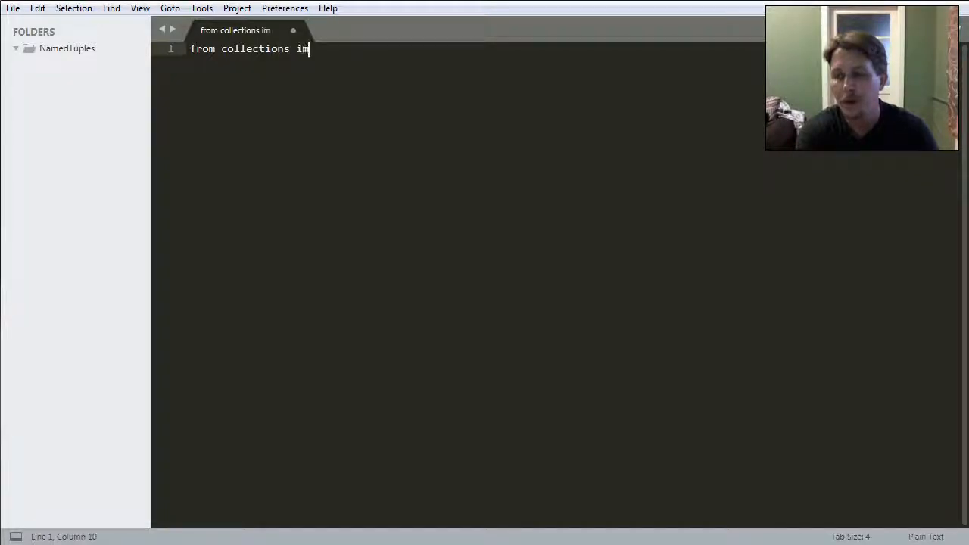
text(port namedtuple)
text(from enum import Enum)
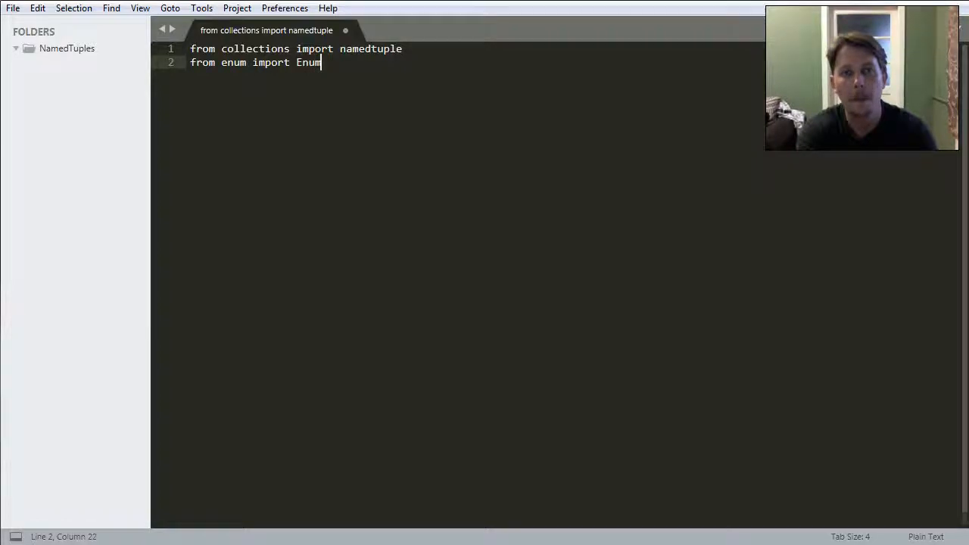
key(Enter)
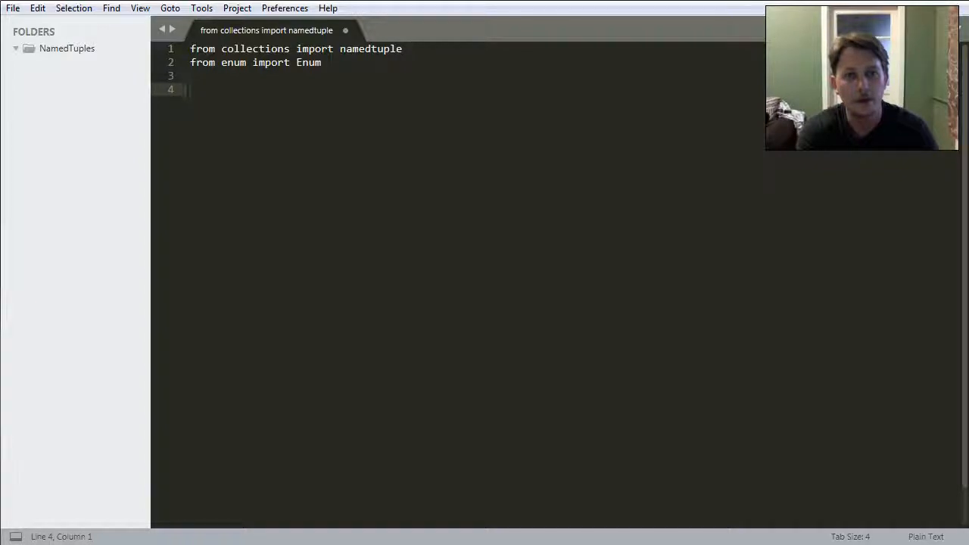
Write Animal = namedtuple('Animal','name age type') on line 4 and start saving
text(Ani)
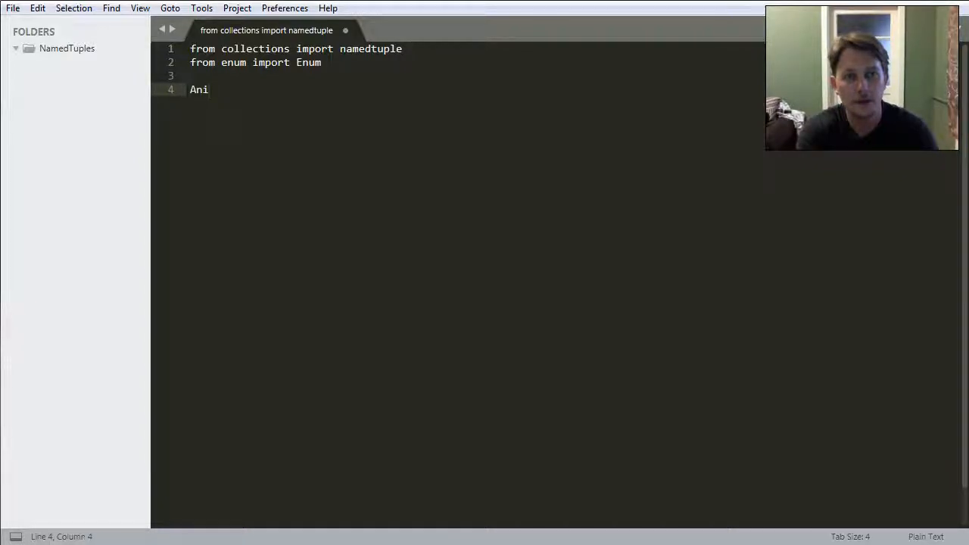
text(mal =)
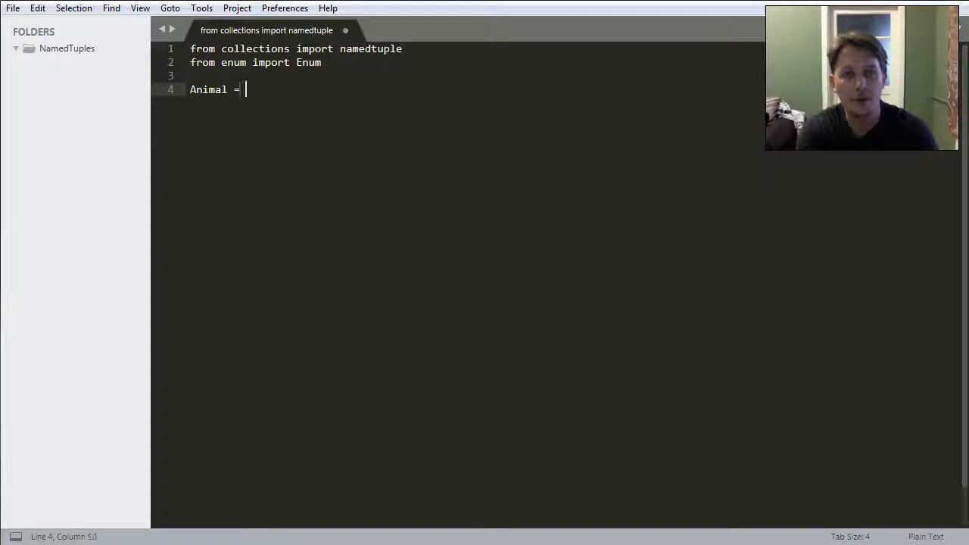
text(namedtupl)
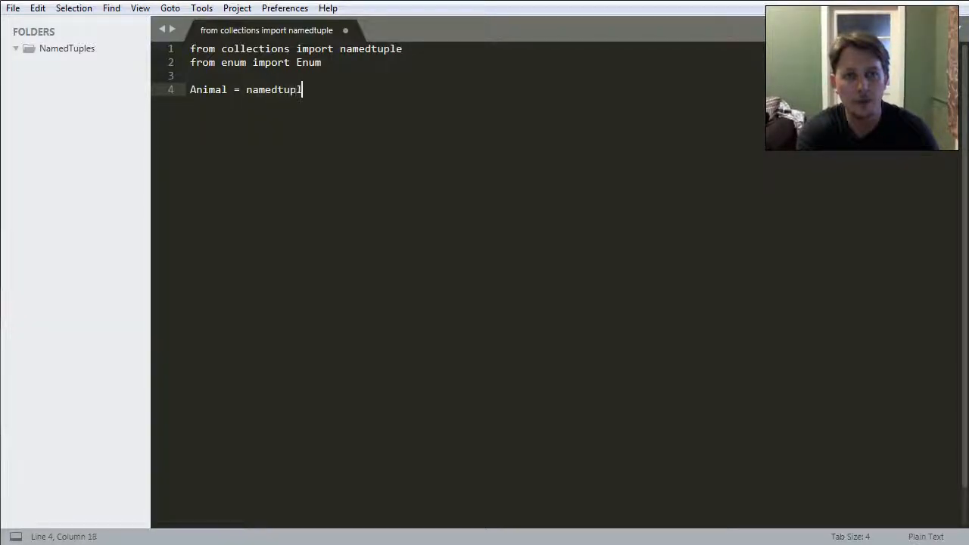
text(e(''))
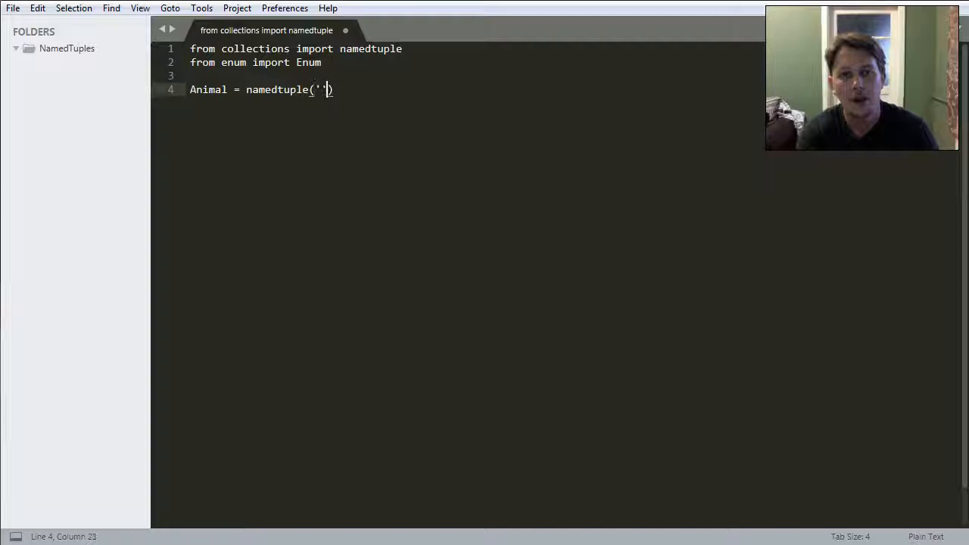
text(Anim)
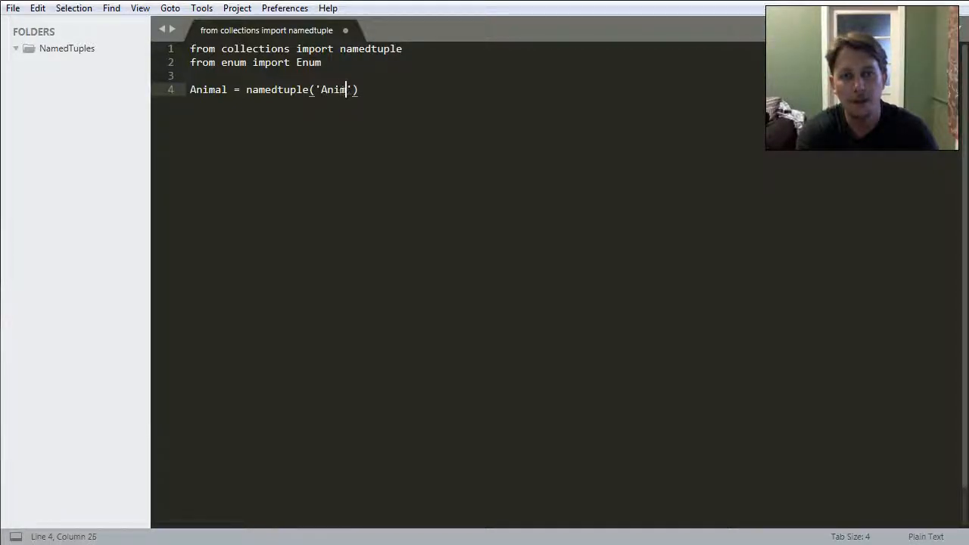
text(a)
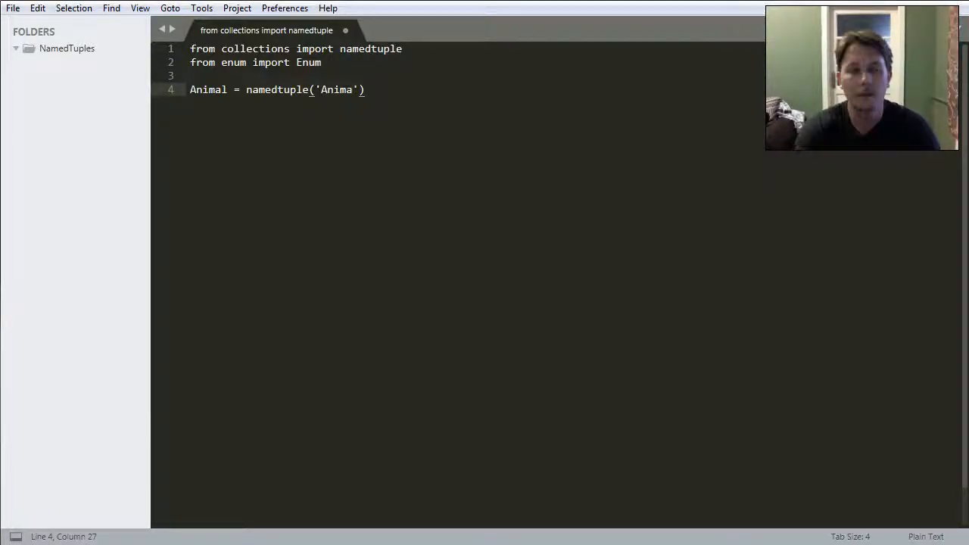
text(l)
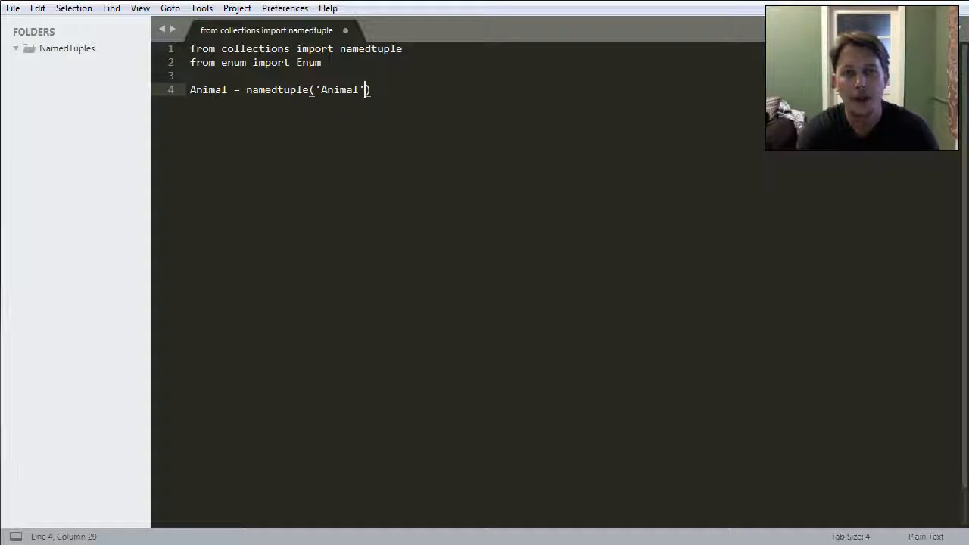
text(, ')
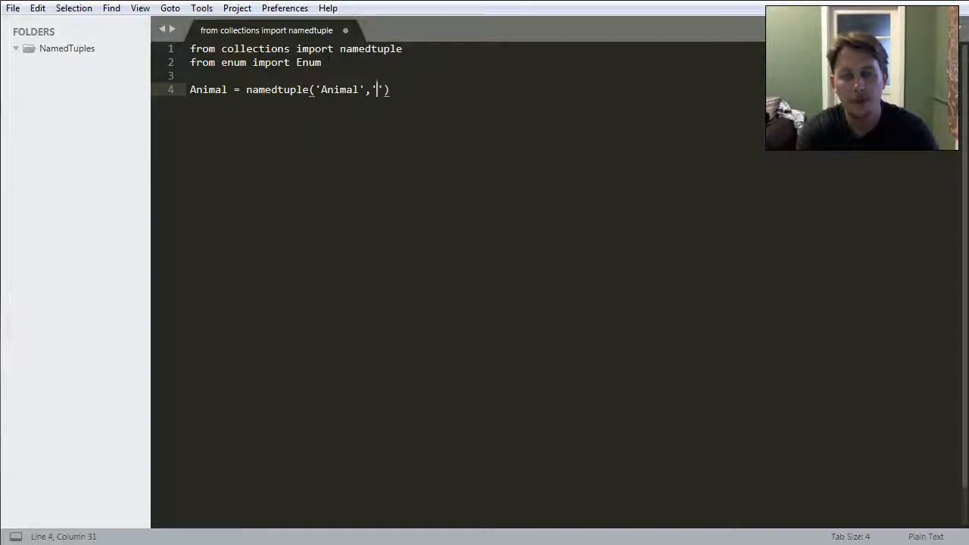
text(name)
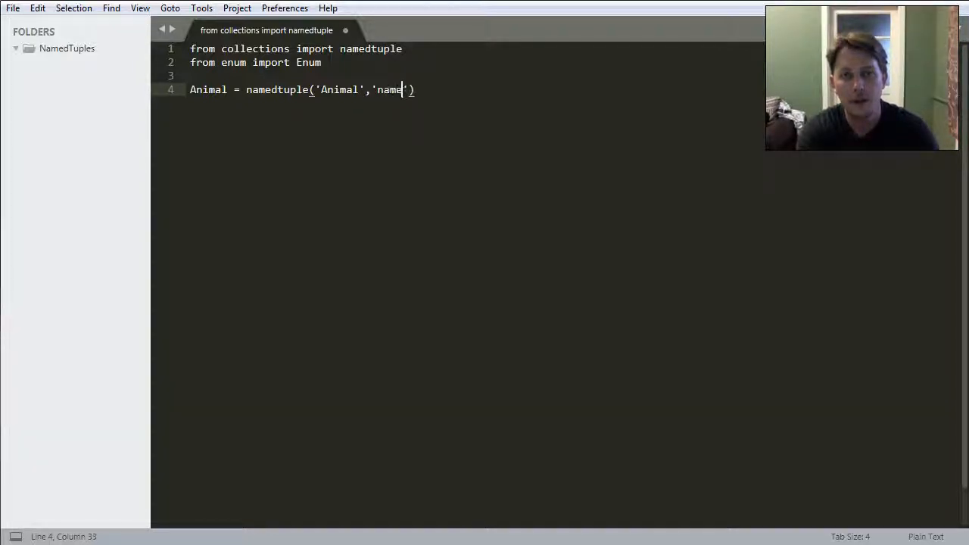
text(age type)
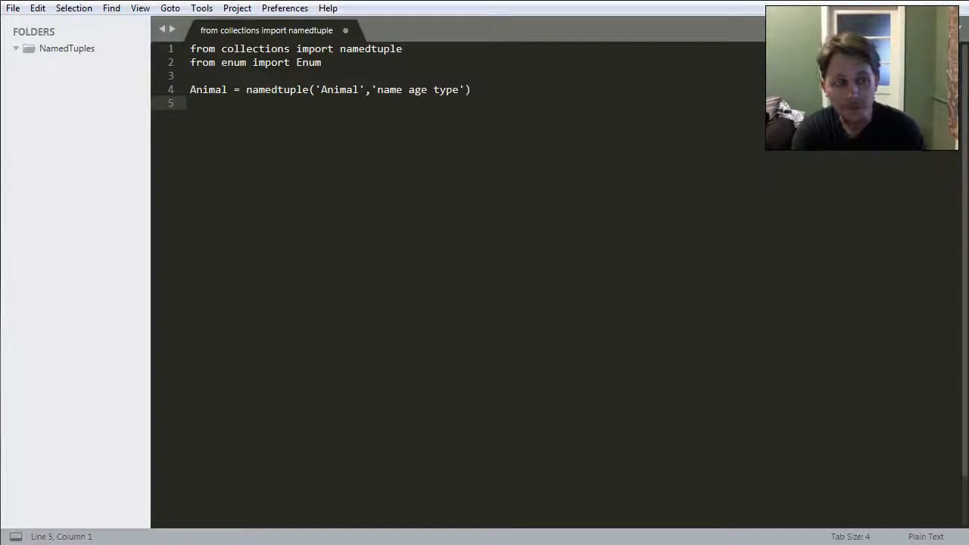
text(SS)
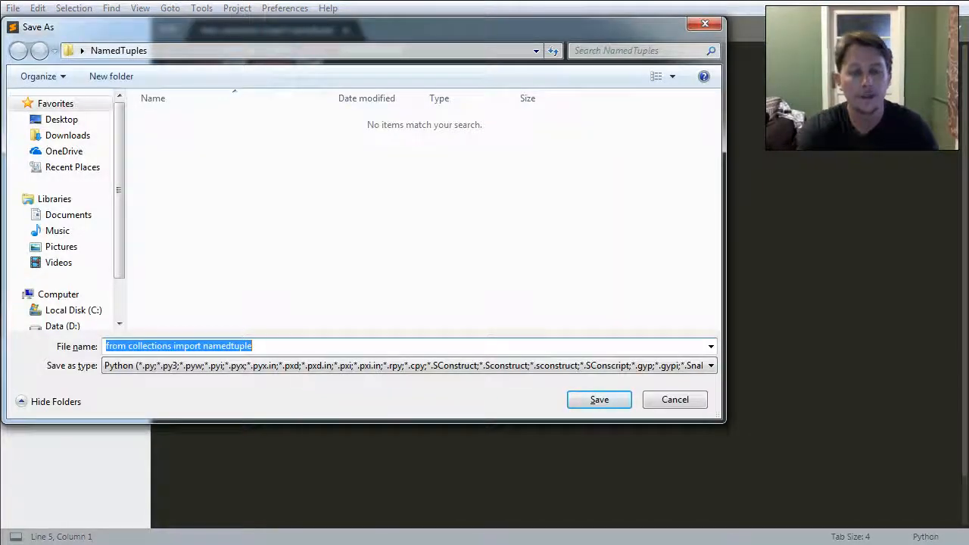
Save the script as FunWithTuples.py and add two new lines
text(Fun)
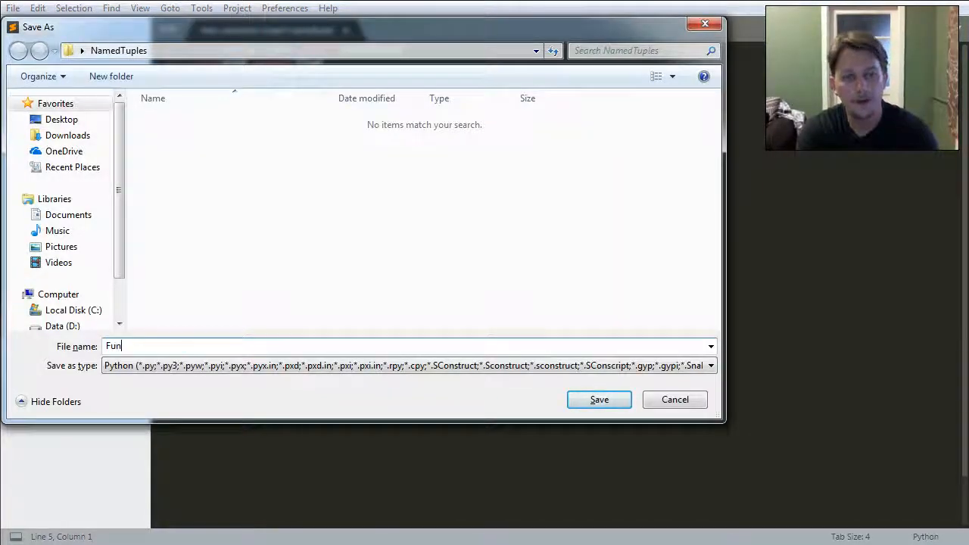
text(WithTuple)
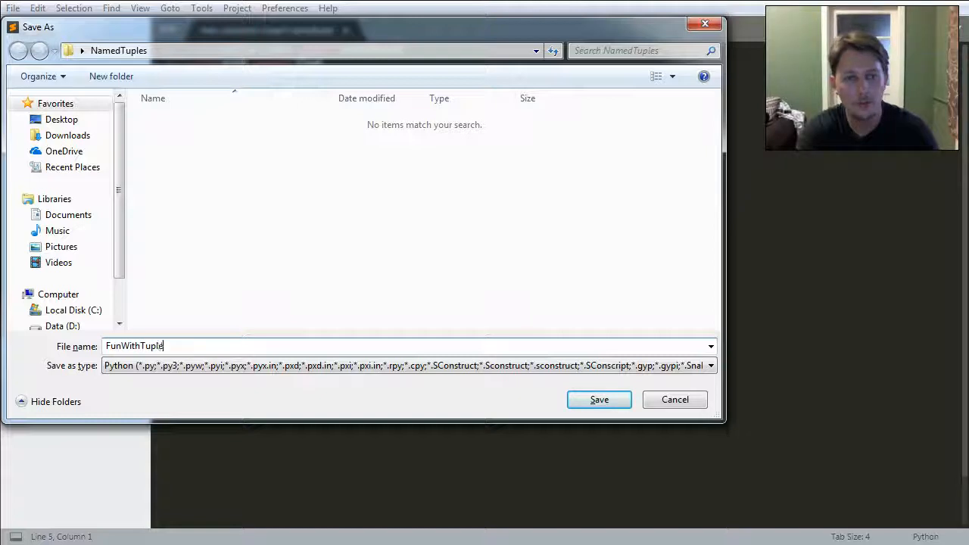
click(600, 399)
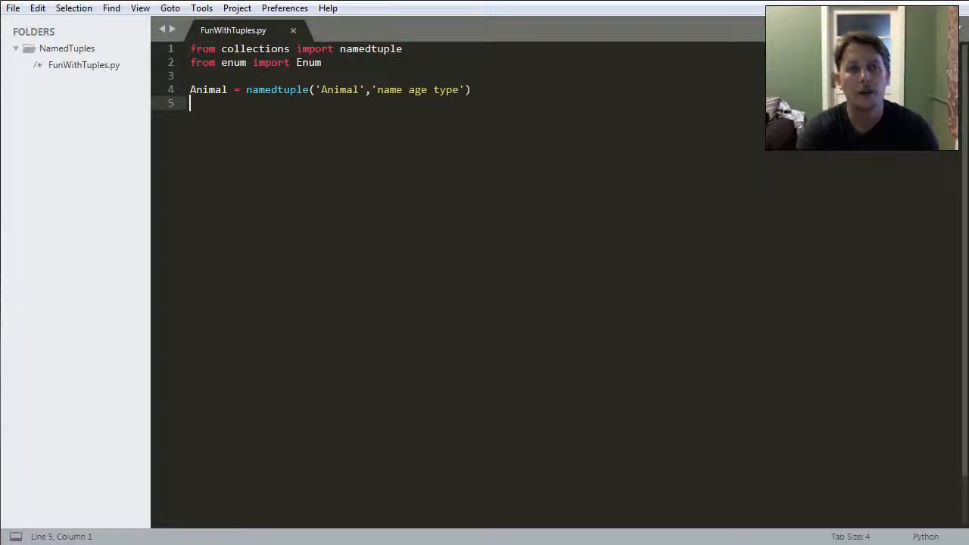
key(enter)
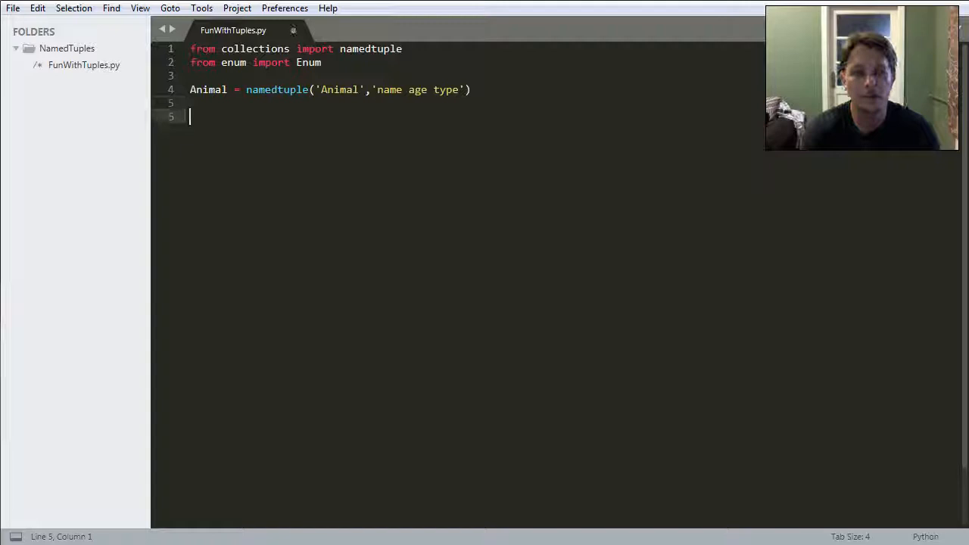
key(enter)
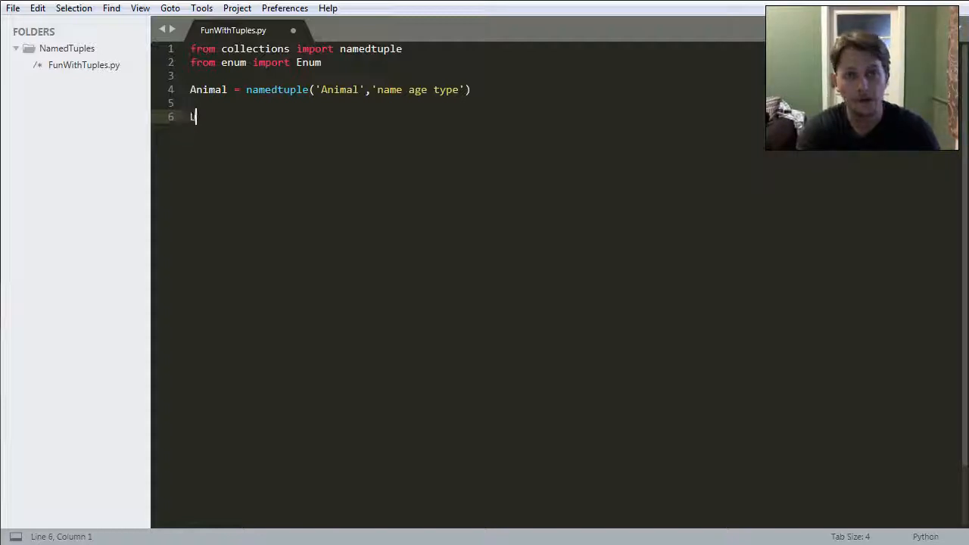
Write Ursu = Animal(name='Ursu', age = 8, type = 'King Shepherd') on line 6
text(Ursu =)
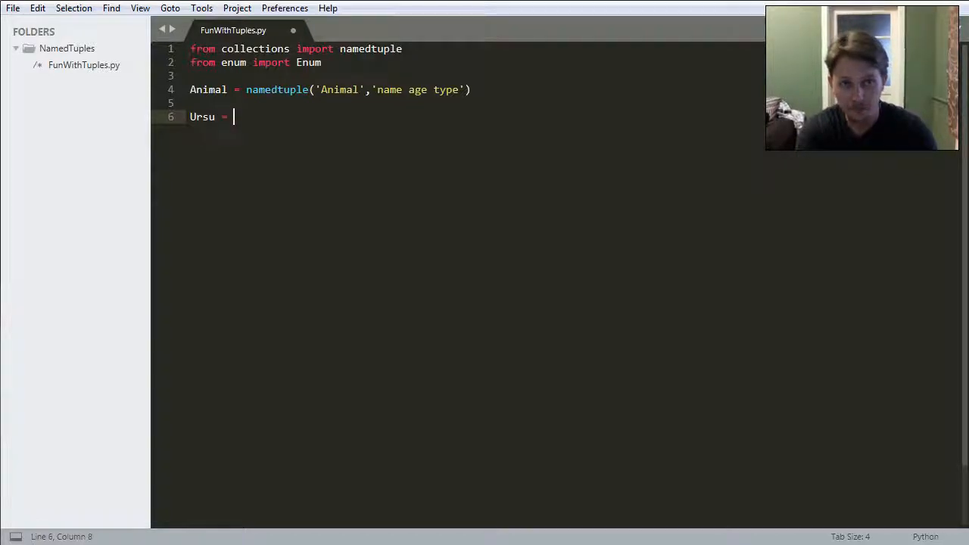
text(Animal())
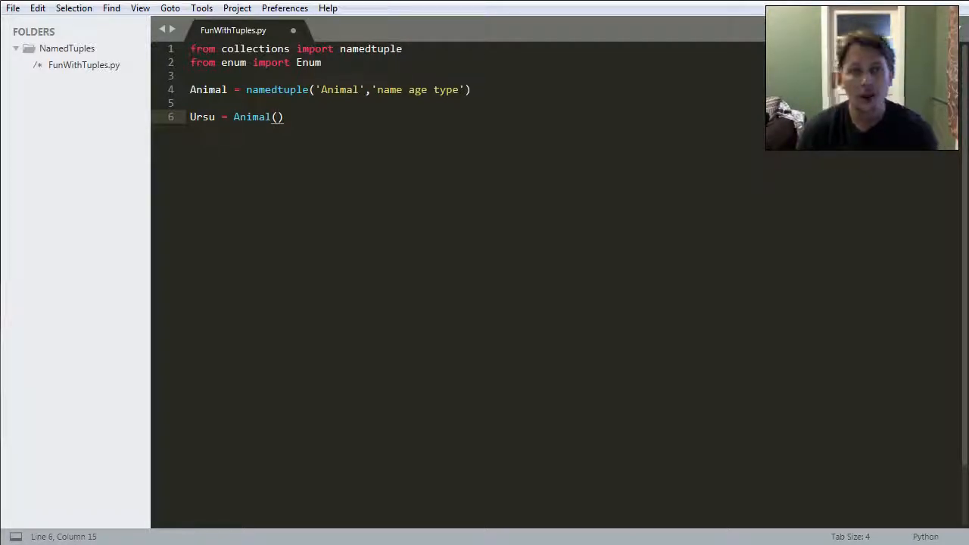
text(name=)
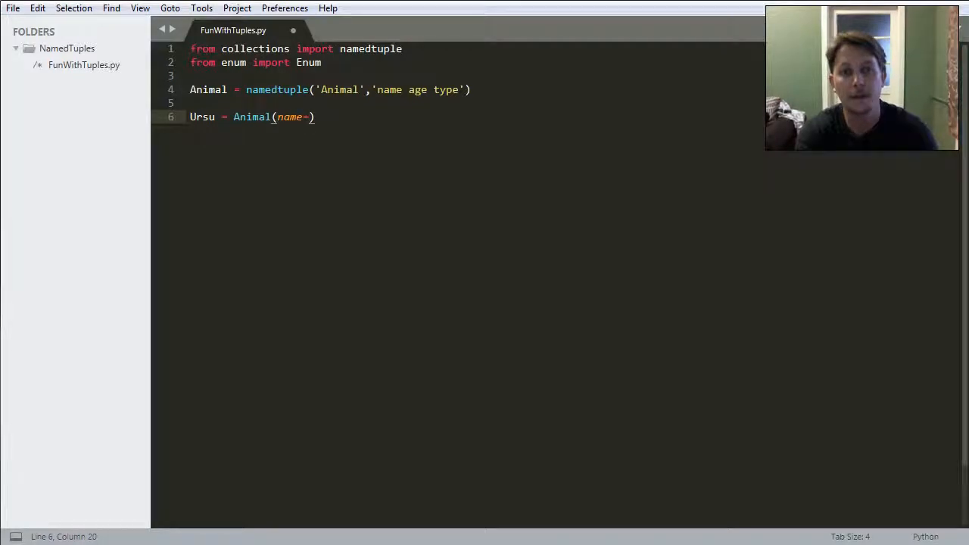
text('Ursu')
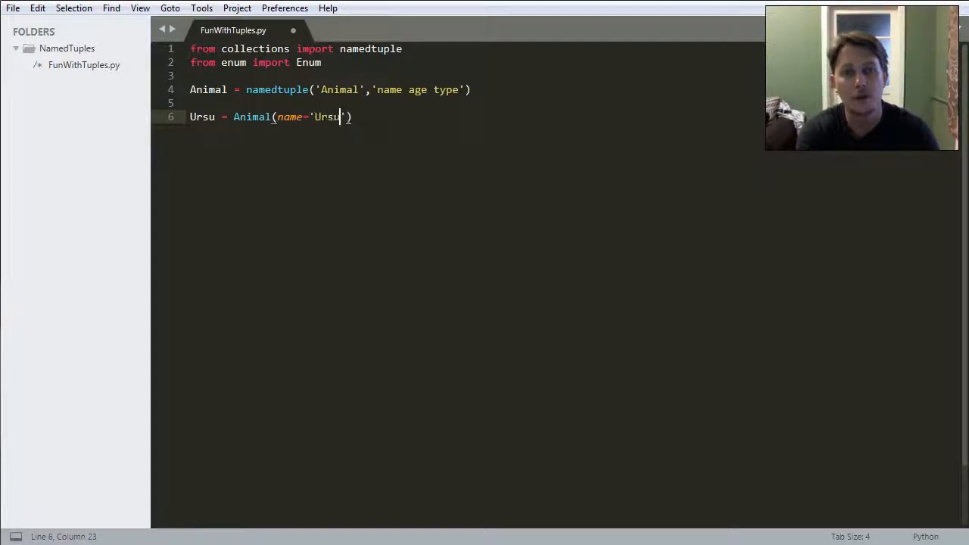
text(, age)
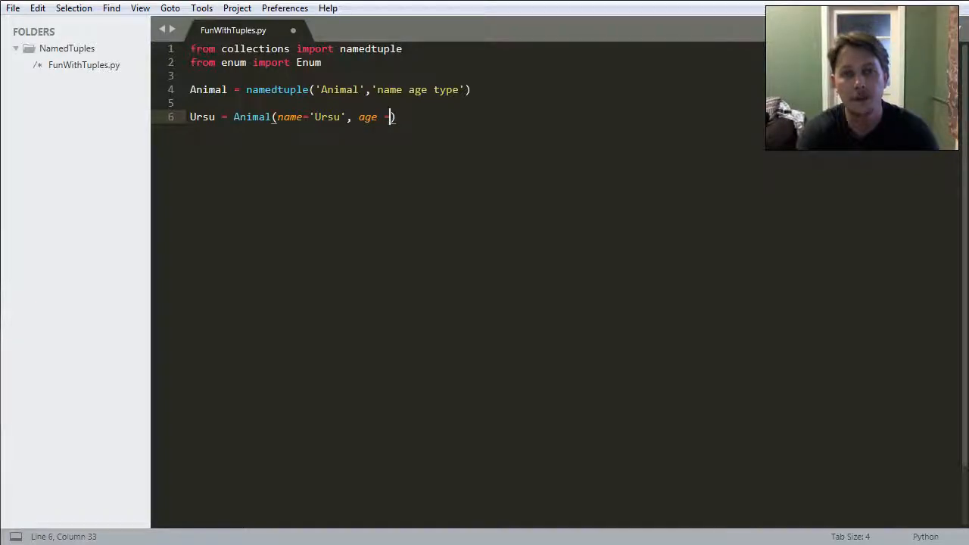
text(= 8,)
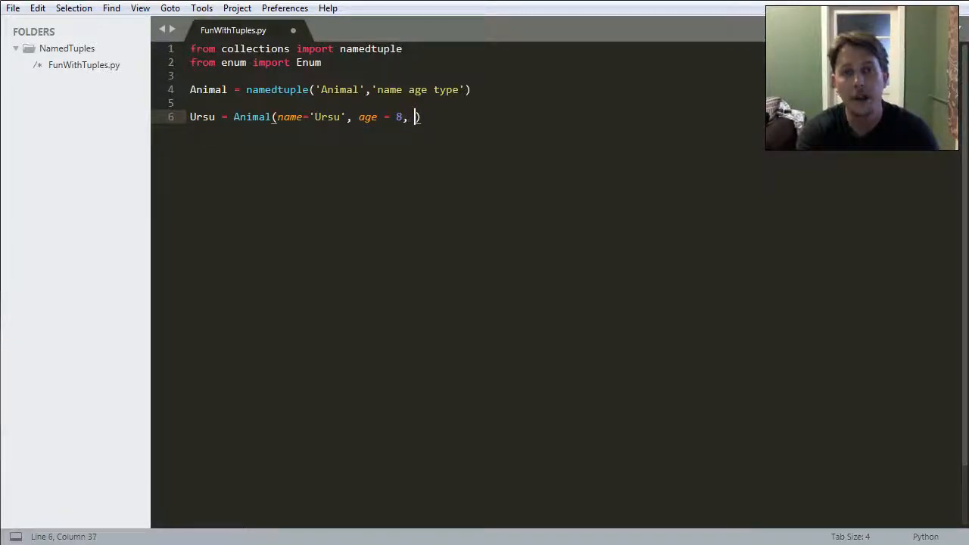
text(type = ')
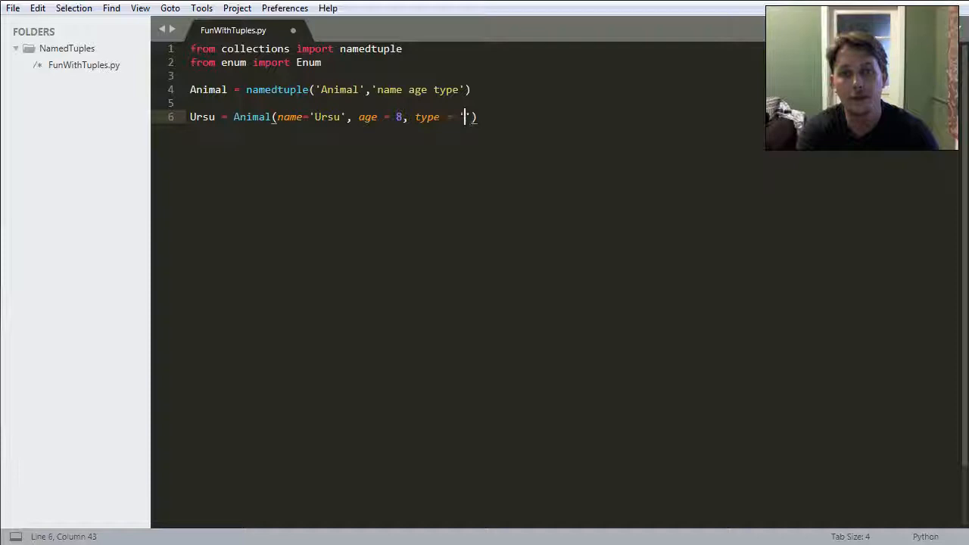
text(King Shep)
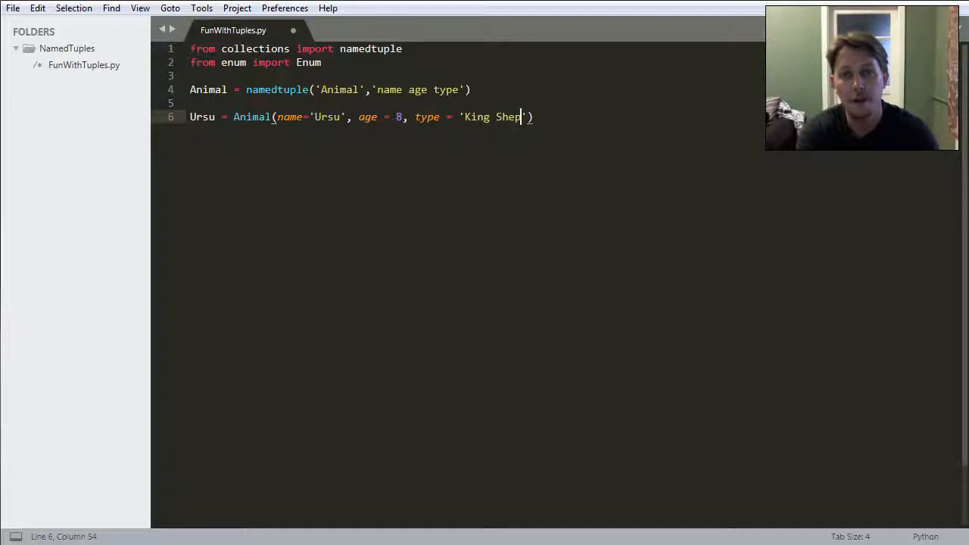
text(herd)
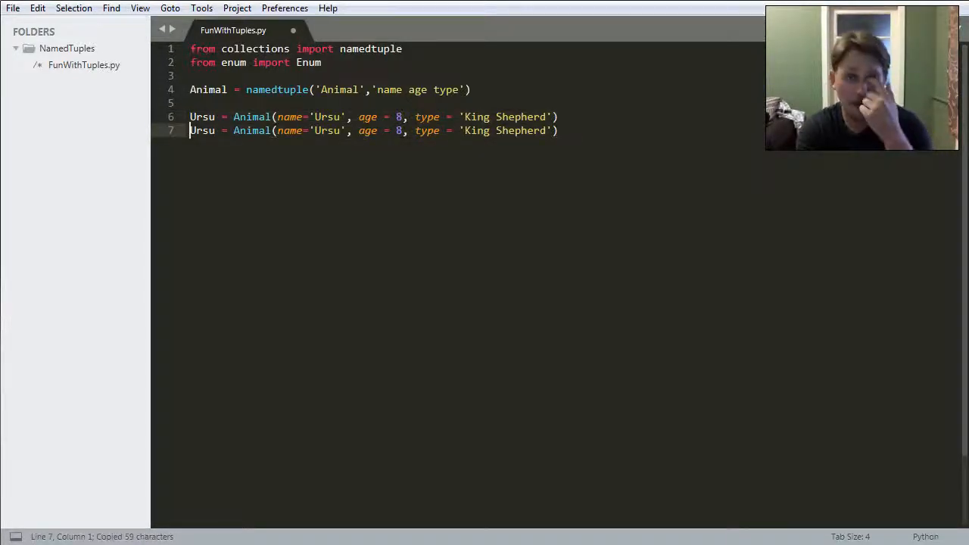
Edit the duplicated line to create Suki with age 4, then add a new line
text(S)
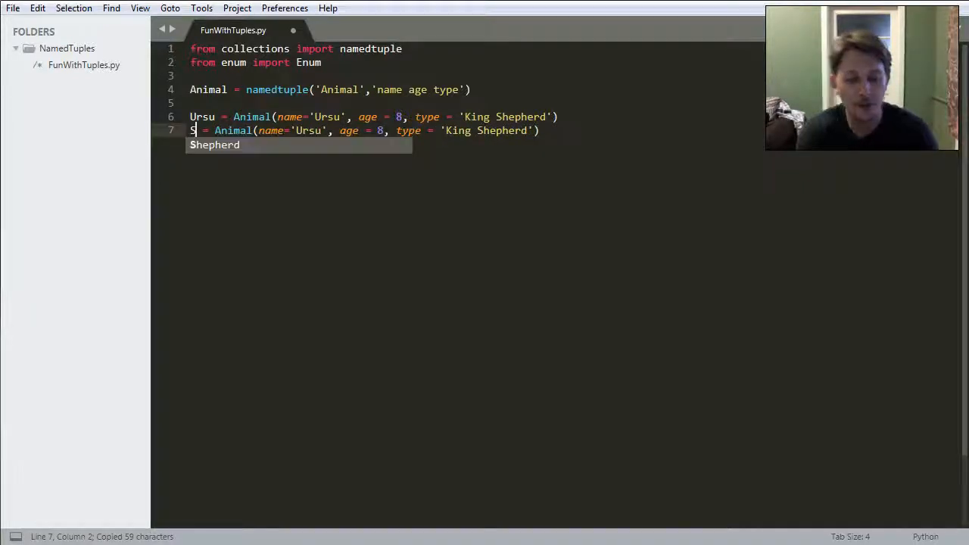
text(uki)
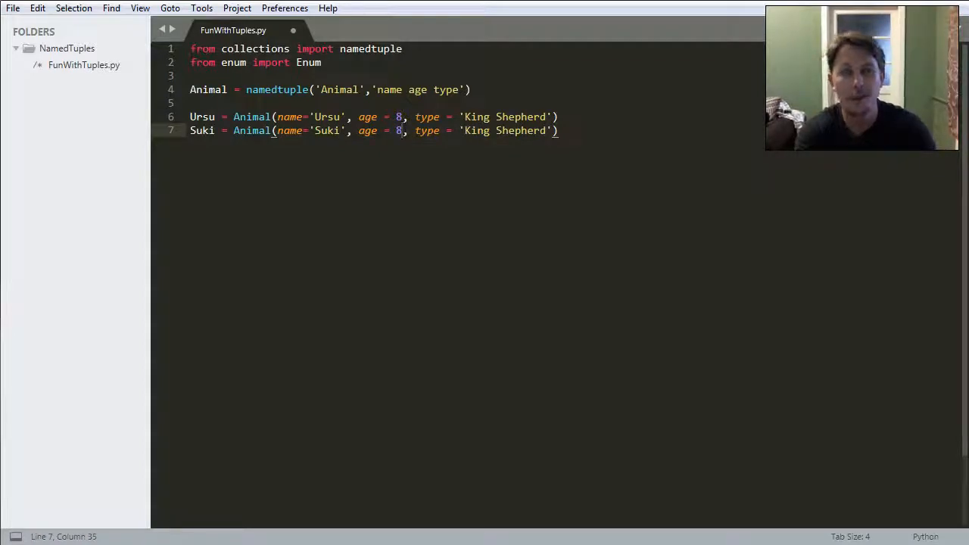
text(4)
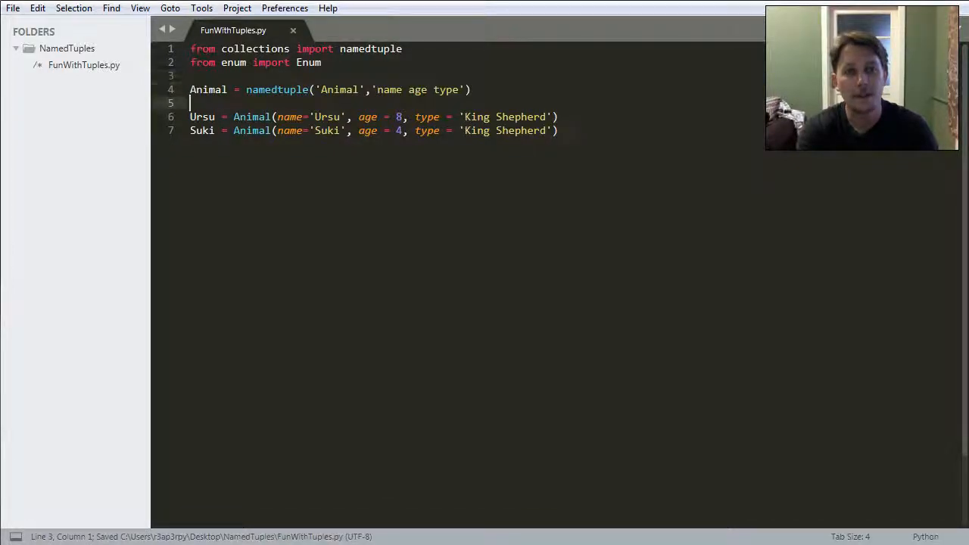
key(enter)
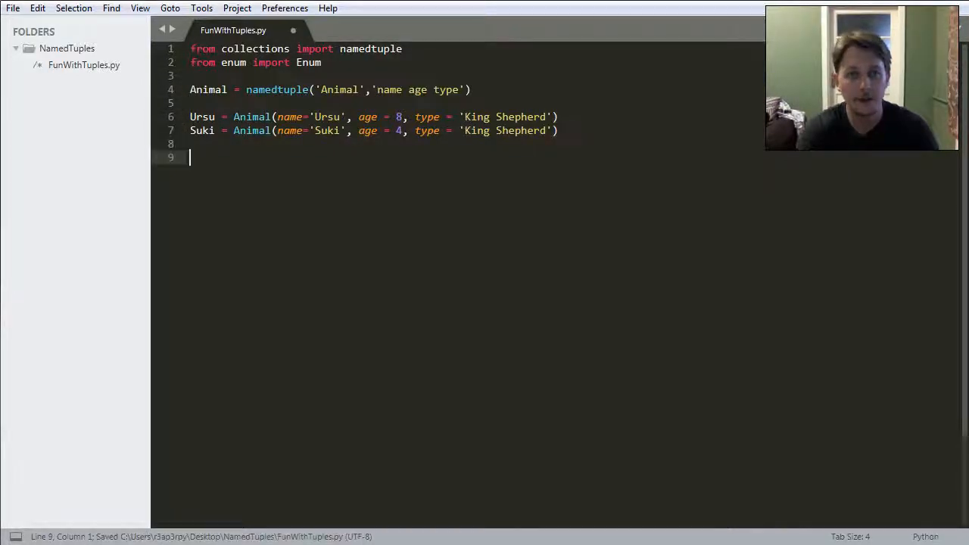
Add the 'from pprint import pprint' import and the print(Ursu) and print(Suki) lines
text(from)
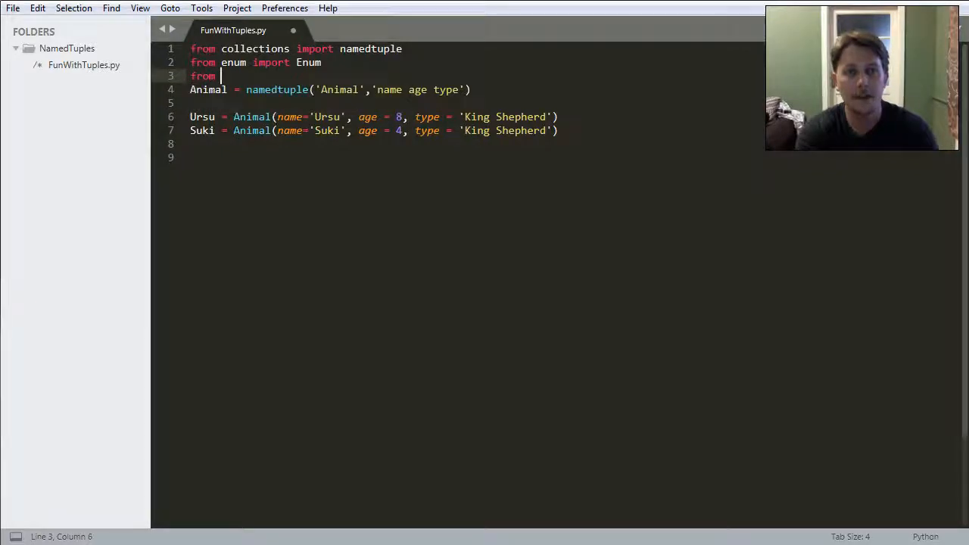
text(pprint)
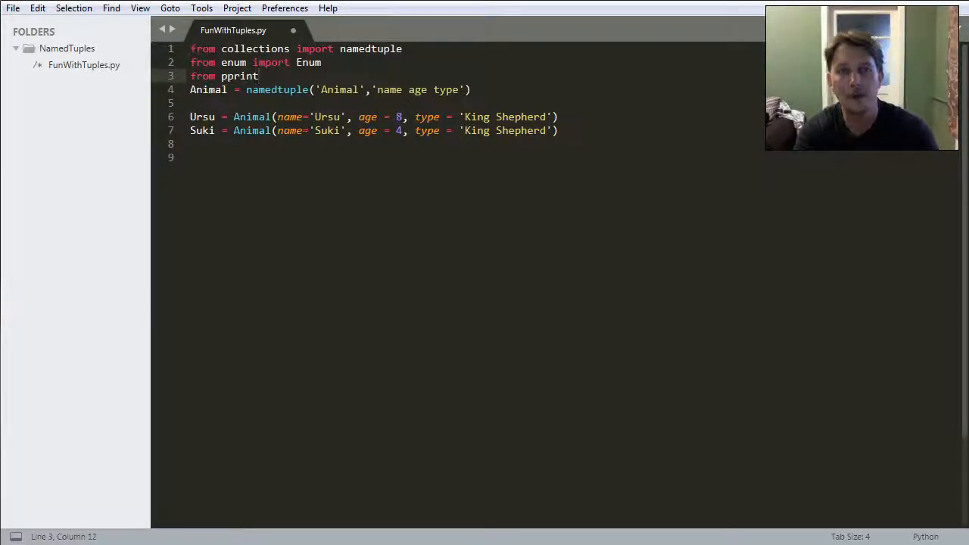
text(import pprint)
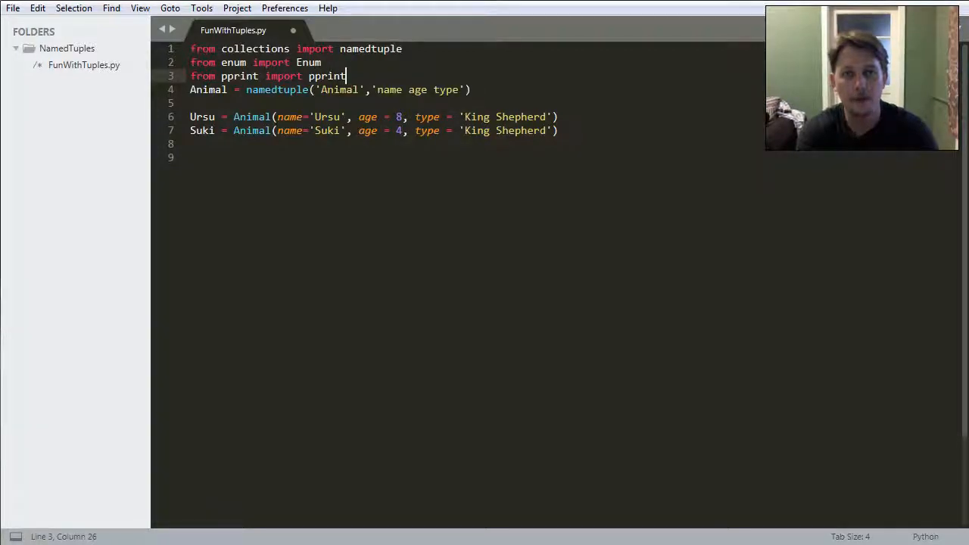
key(enter)
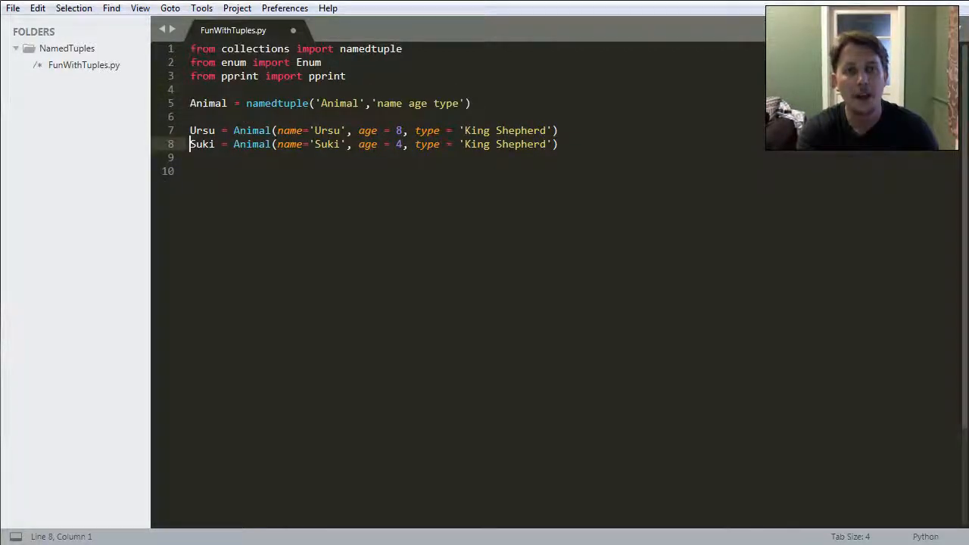
text(print())
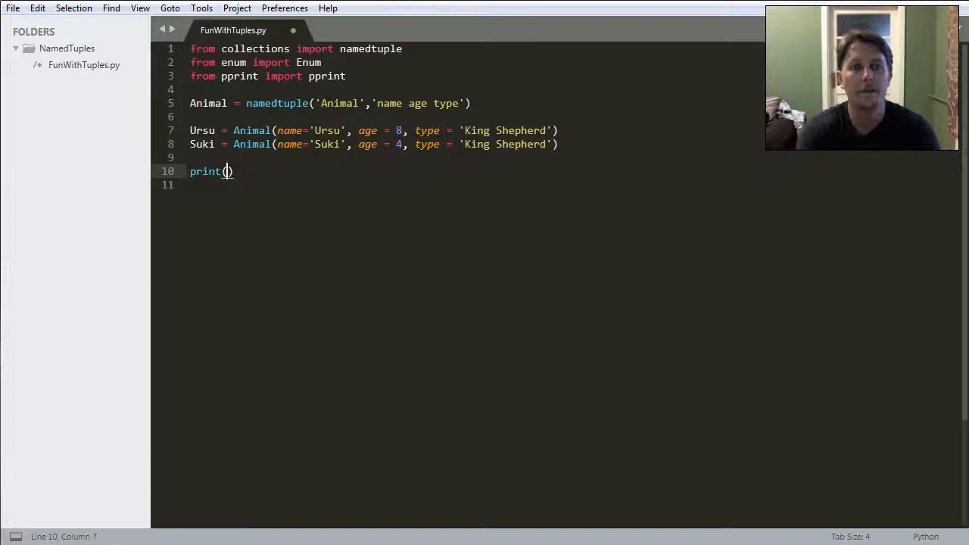
text(Ursu)
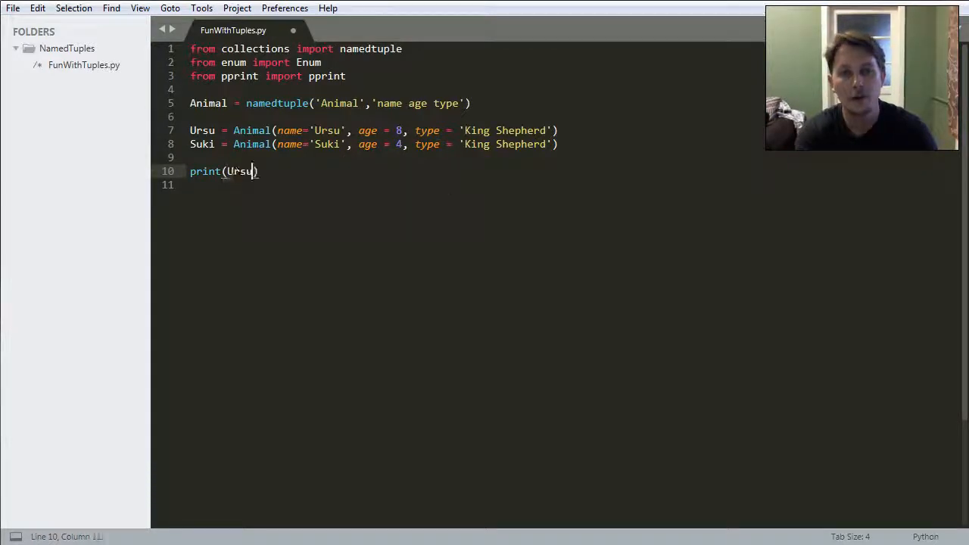
text(pri)
text(pyt)
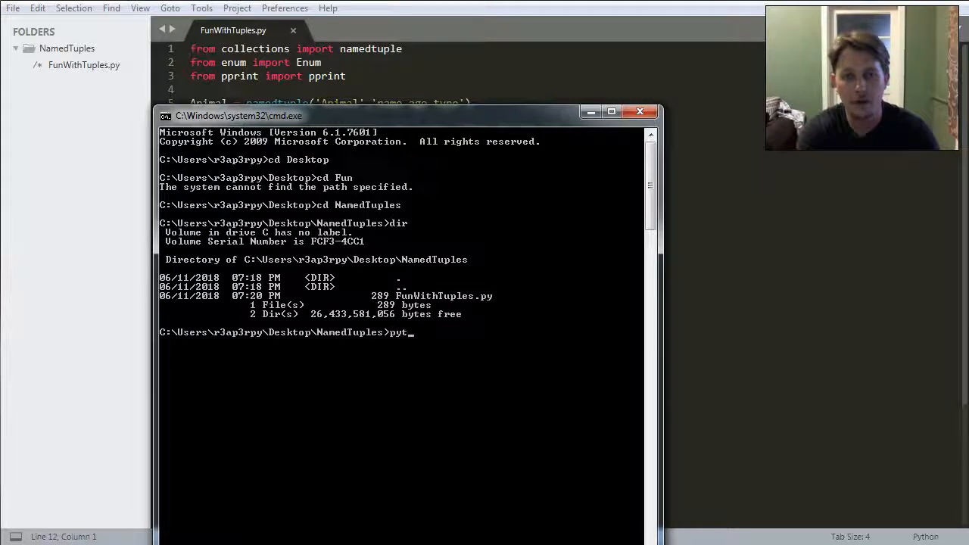
Run 'python FunWithTuples.py' in the command prompt
text(hon)
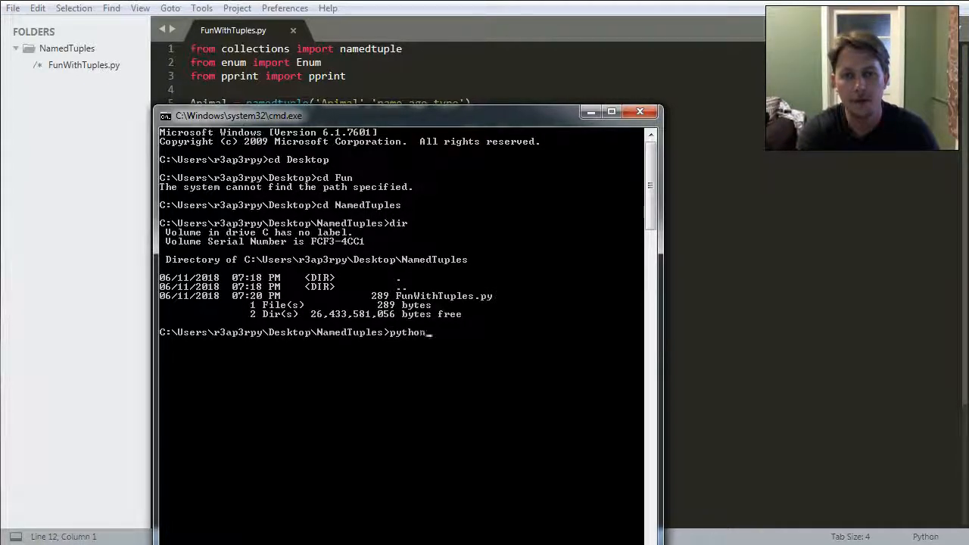
key(enter)
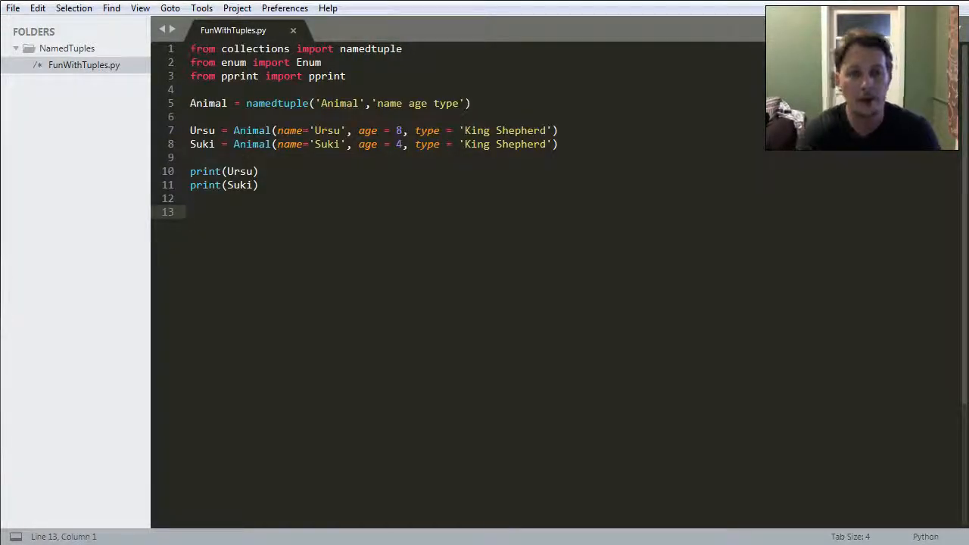
Add print(Suki.name) and rerun the script in cmd
text(Suk)
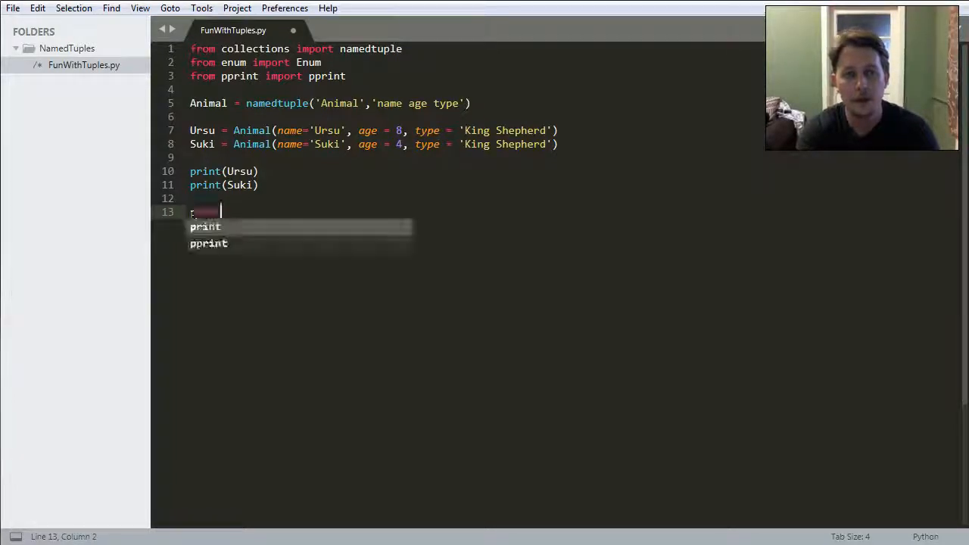
text(print(S)
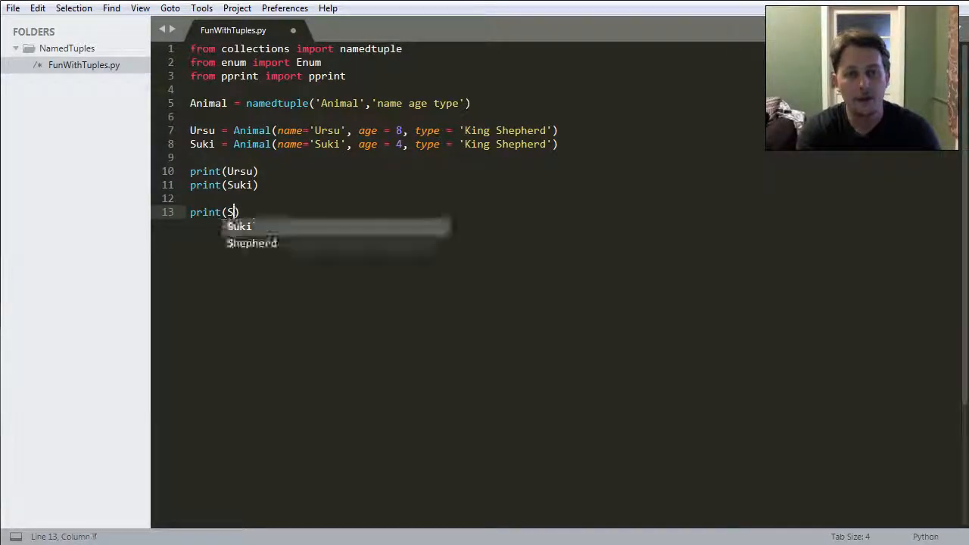
text(uki.)
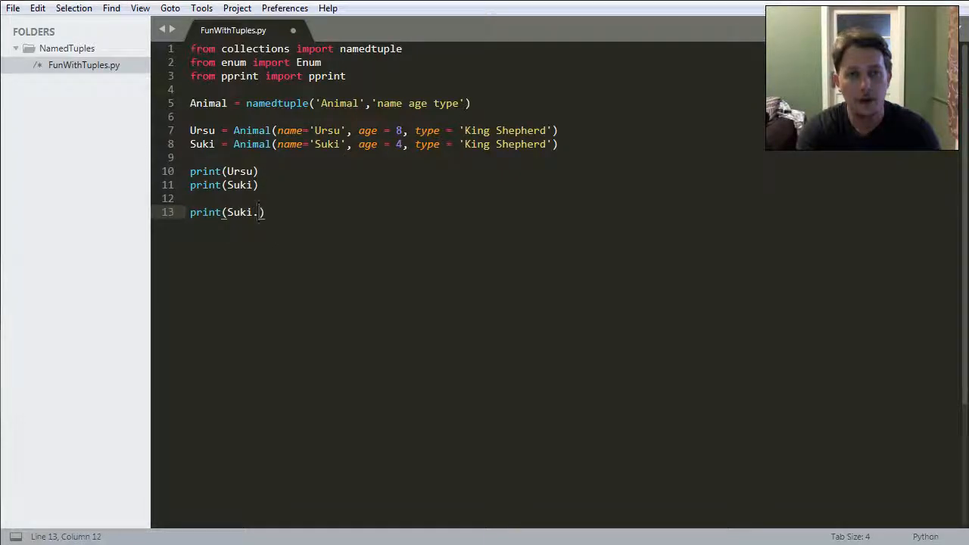
text(name)
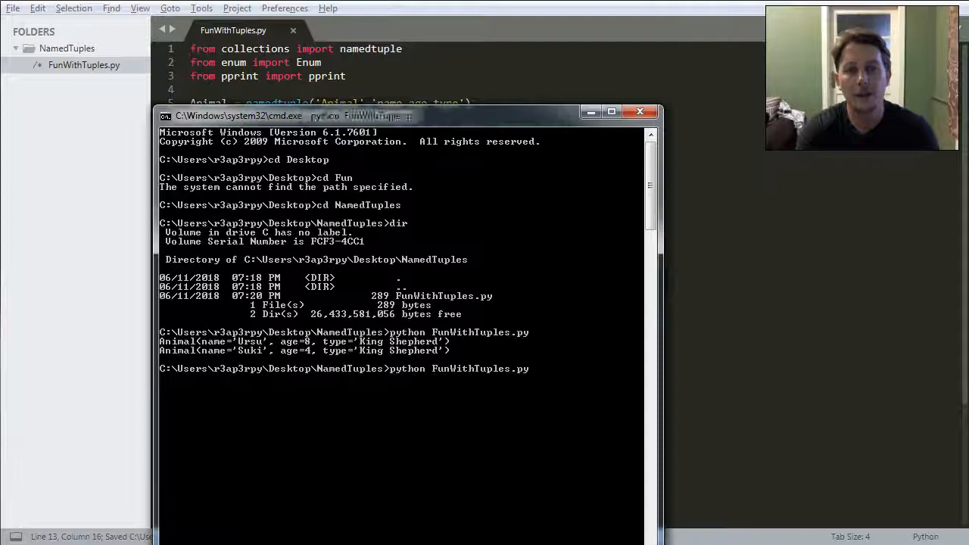
key(enter)
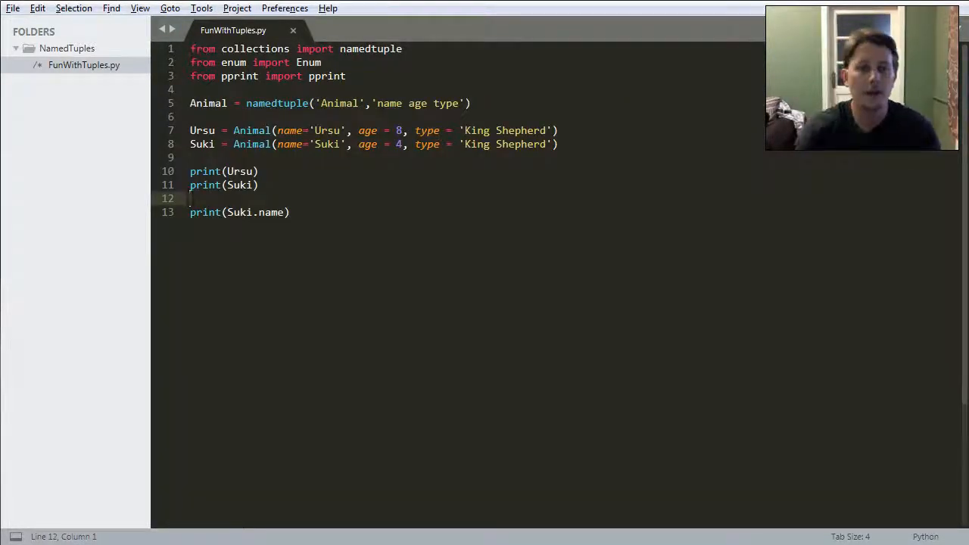
Try reassigning Suki.name = 'Something', then delete that line
text(pr)
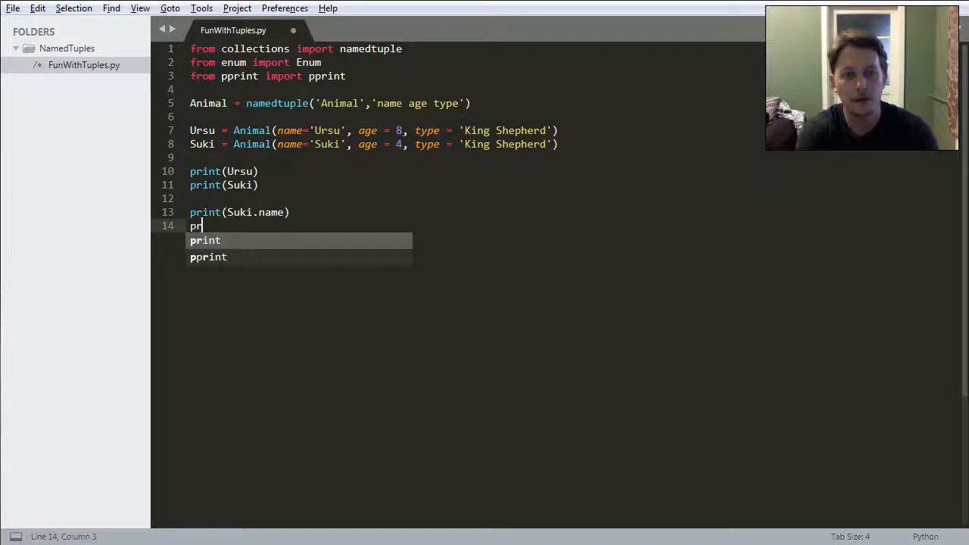
text(Suki.n)
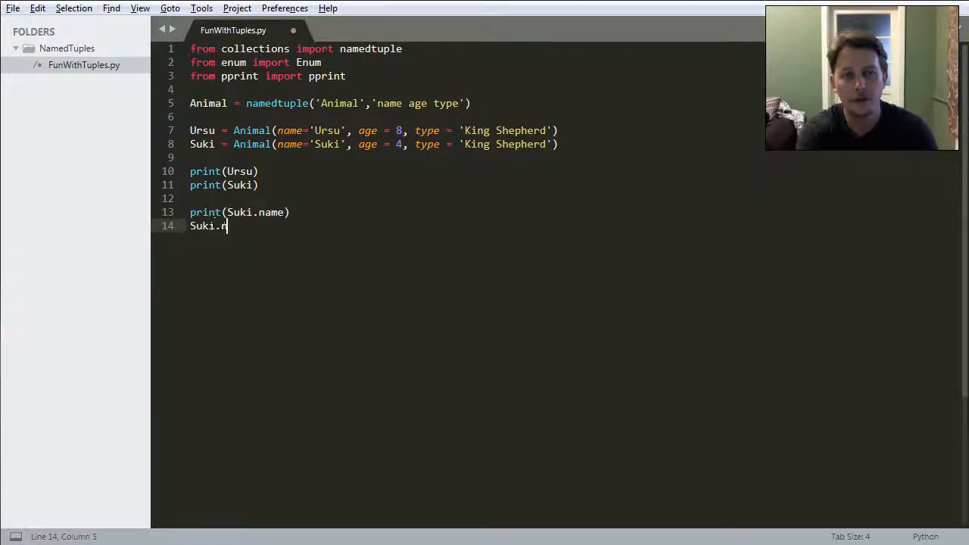
text(ame=')
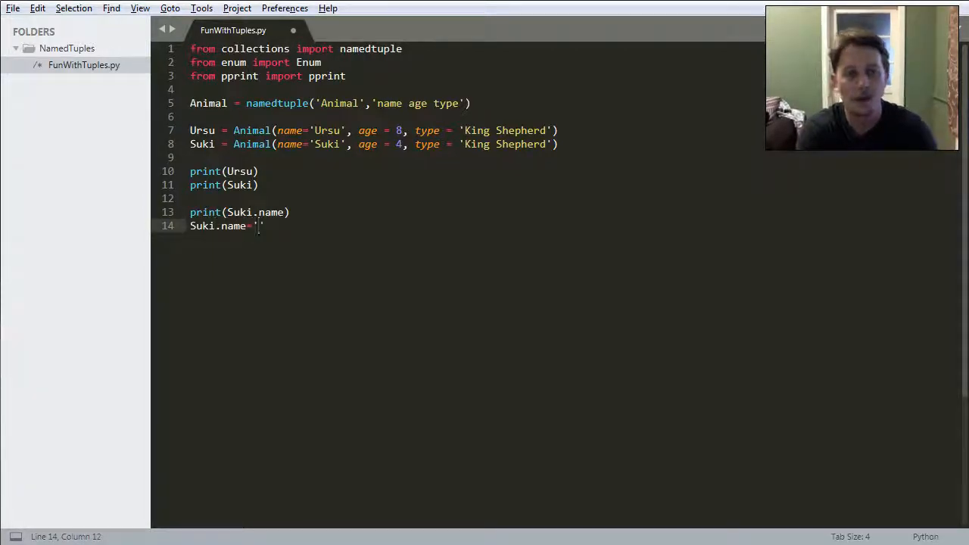
text(Something)
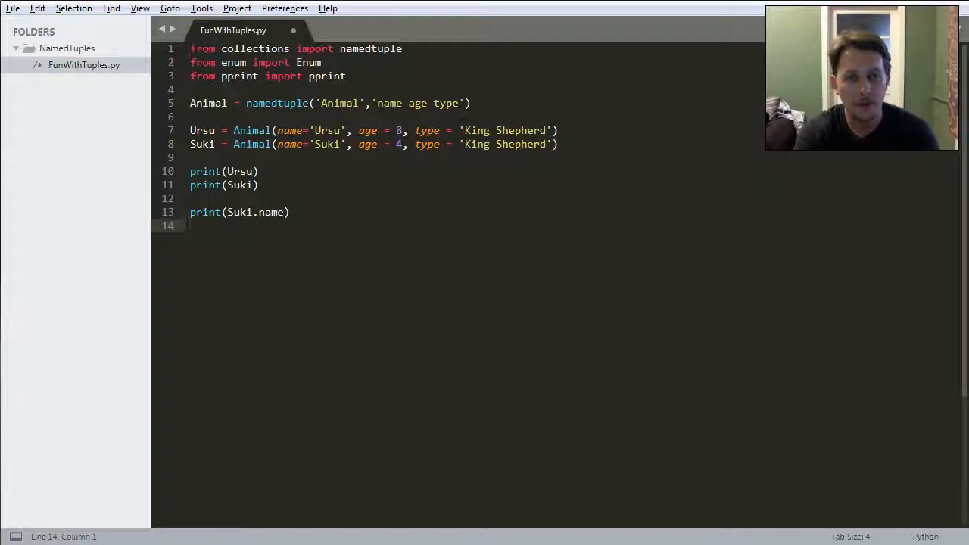
Add print(Suki._asdict()), SukiDict = Suki._asdict() and pprint(SukiDict)
text(print(Suki)
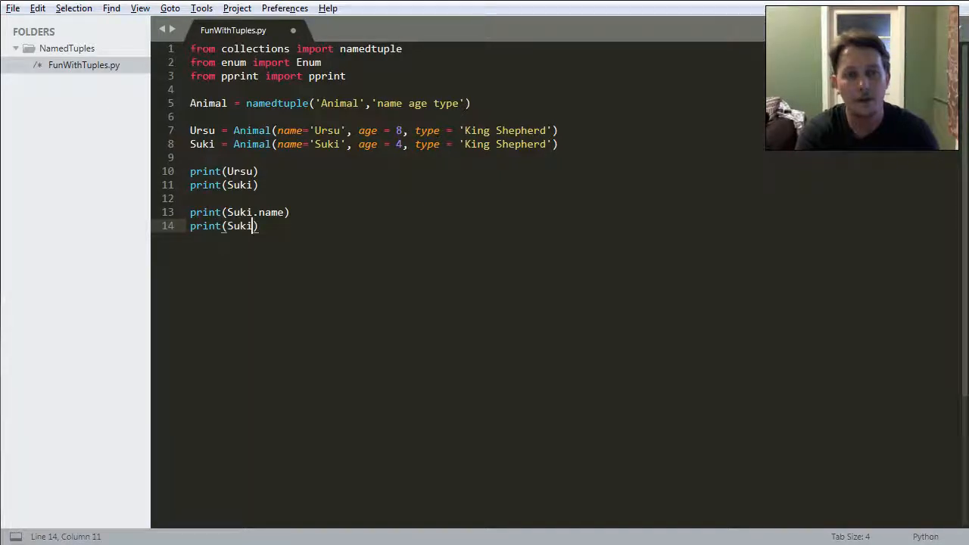
text(._asdict()
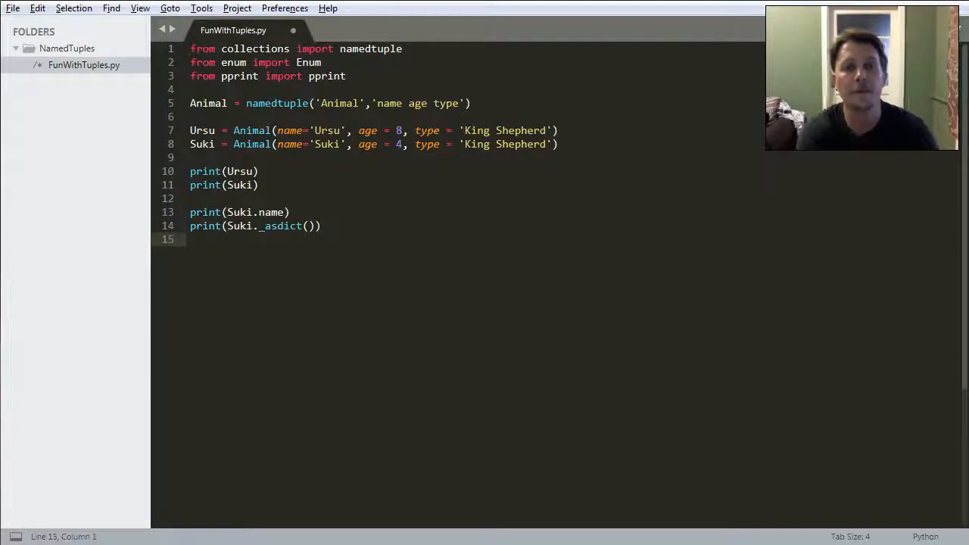
text(Suki)
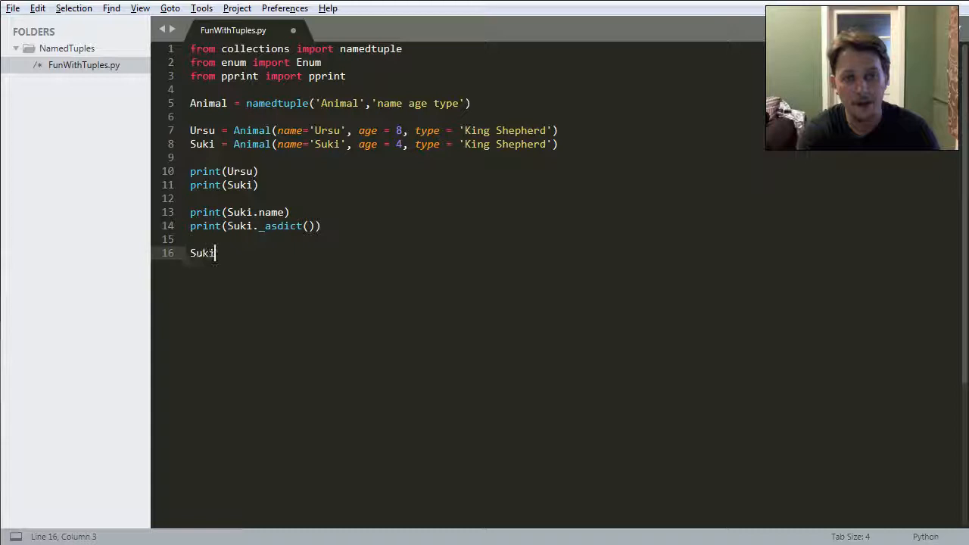
text(Dic)
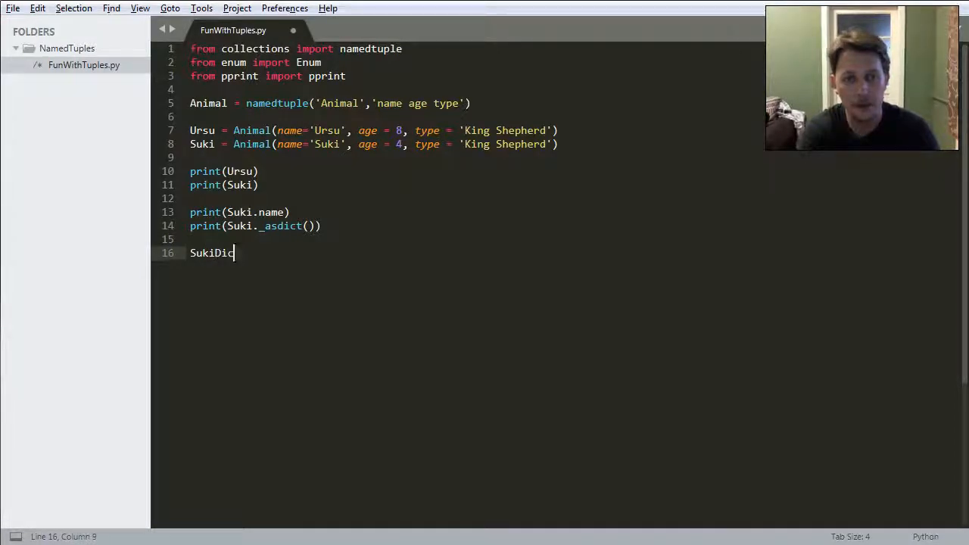
text(= Su)
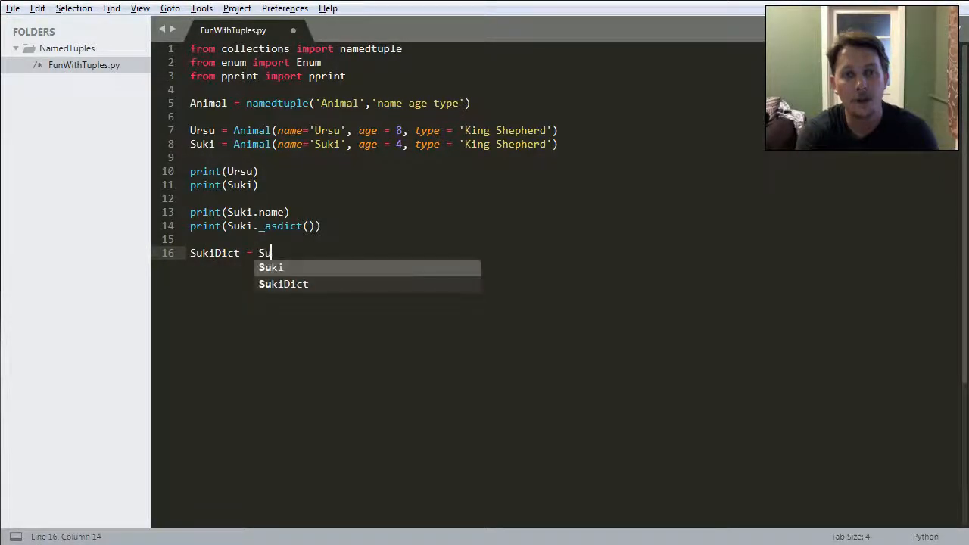
text(ki._as)
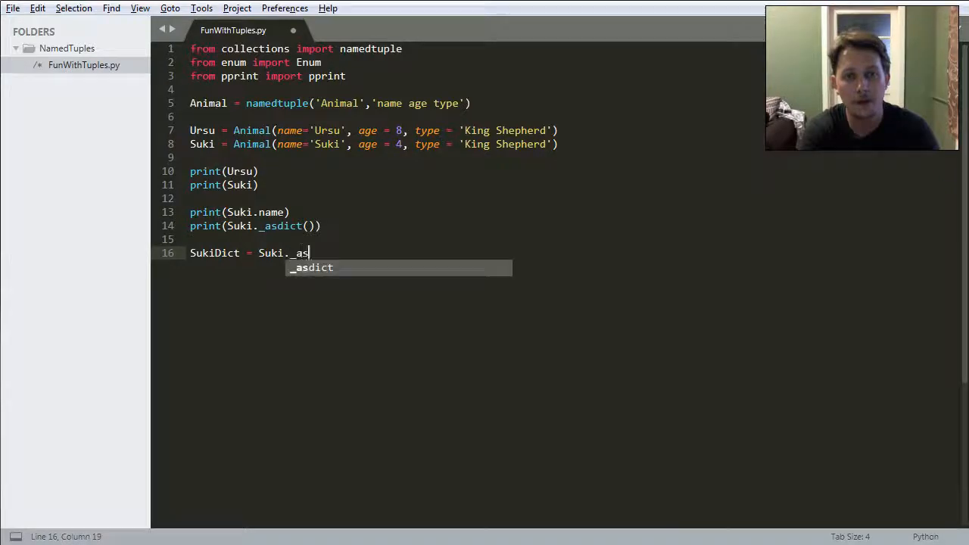
key(Tab)
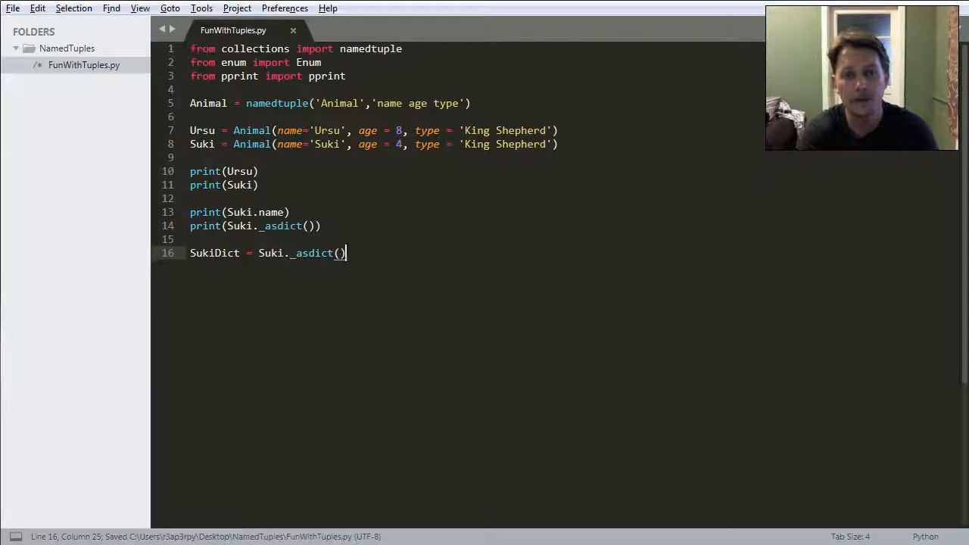
text(pprint(SukiDict)
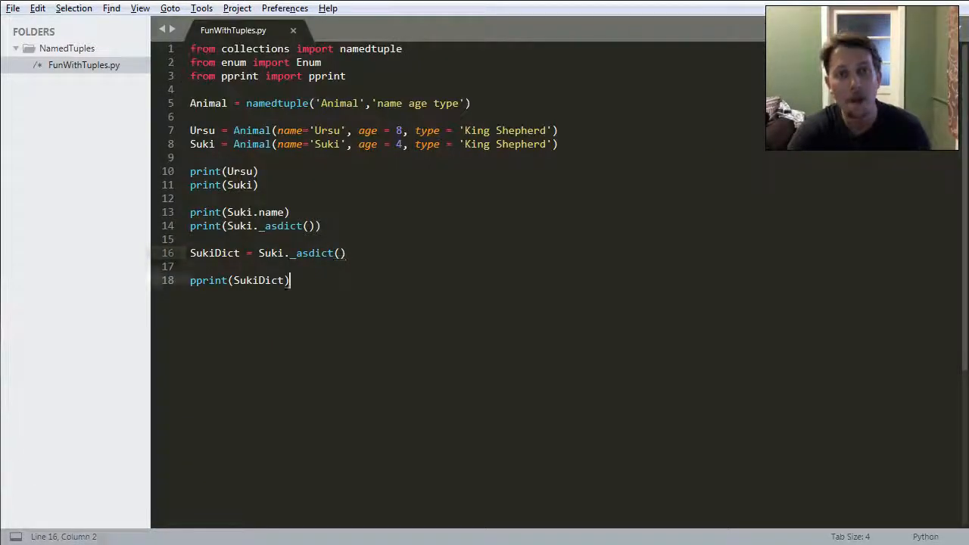
Write SukiDict['name'] = 'Other', then print(SukiDict) two lines below
text(SukiDict)
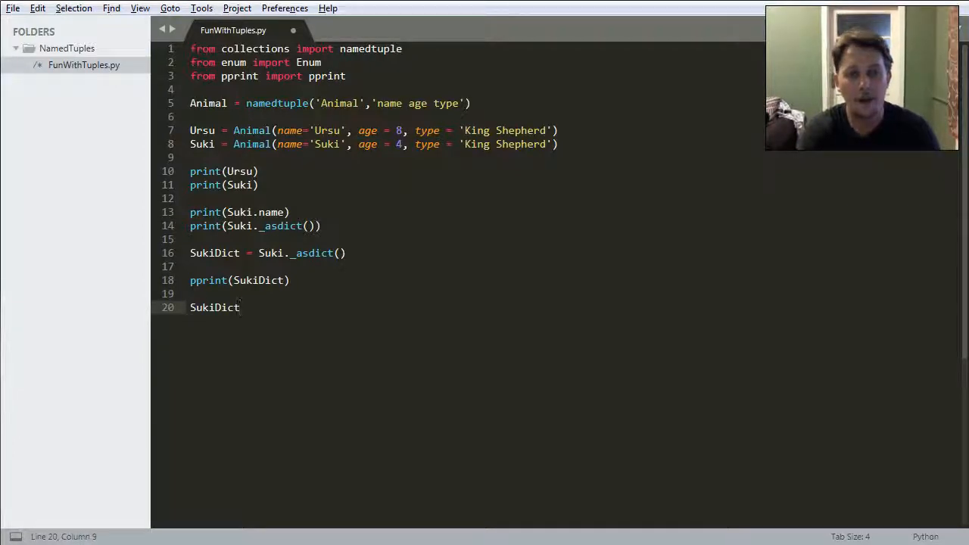
text([)
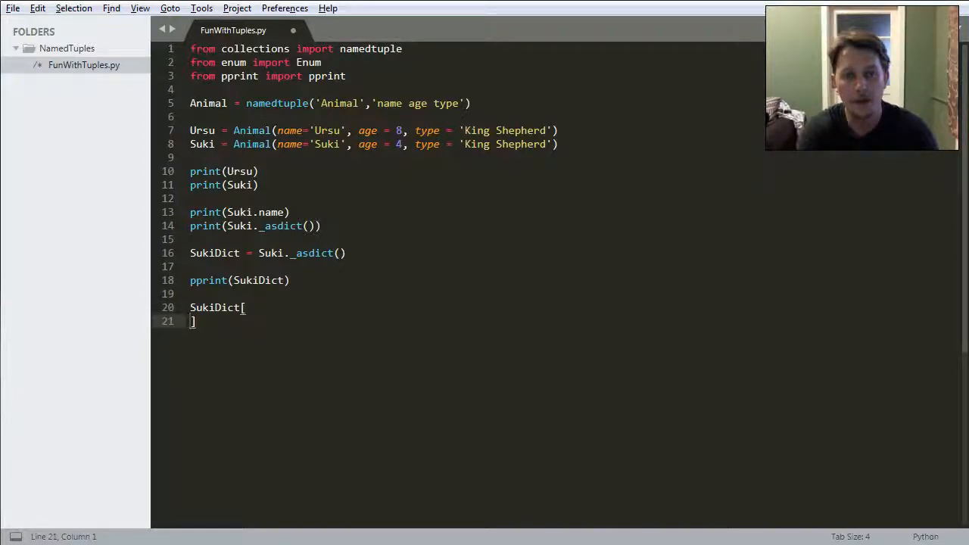
text('name')
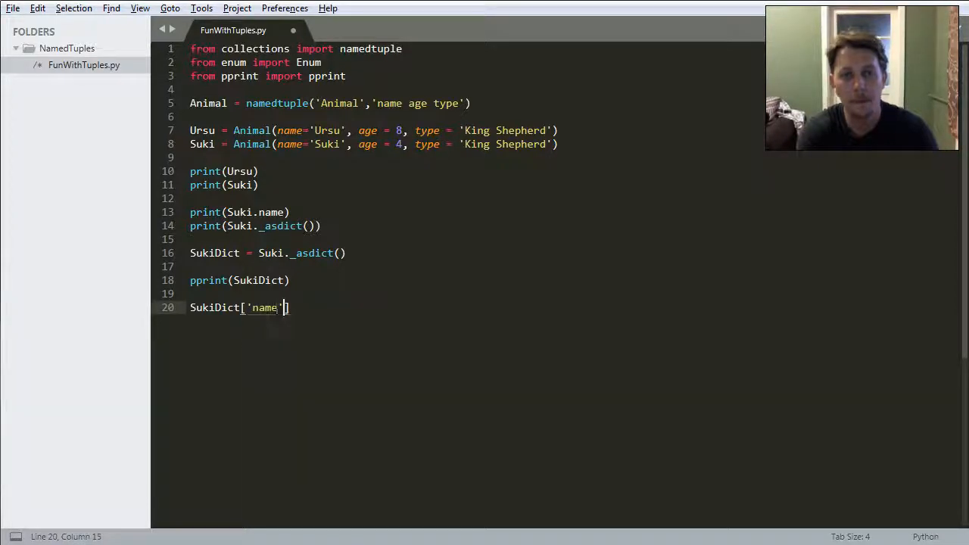
text(= ')
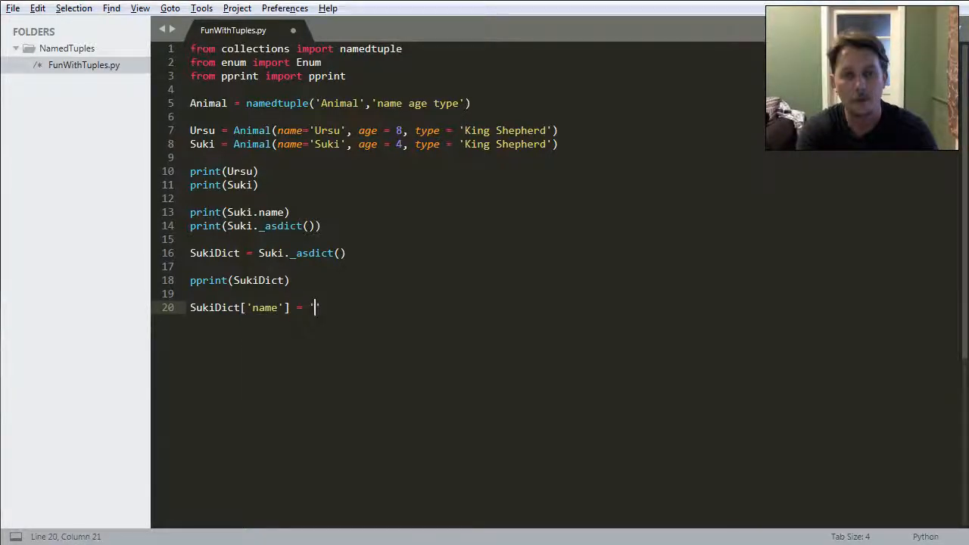
text(Other)
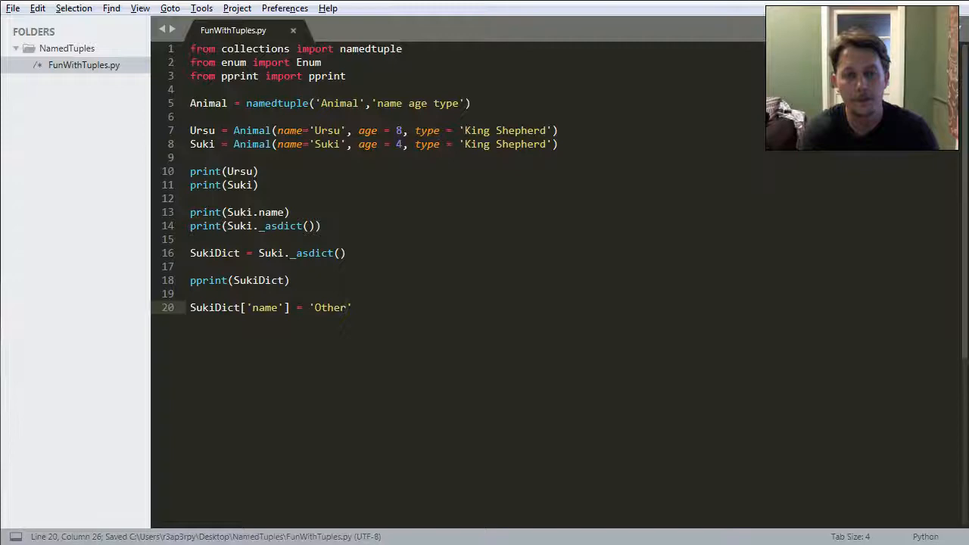
key(enter)
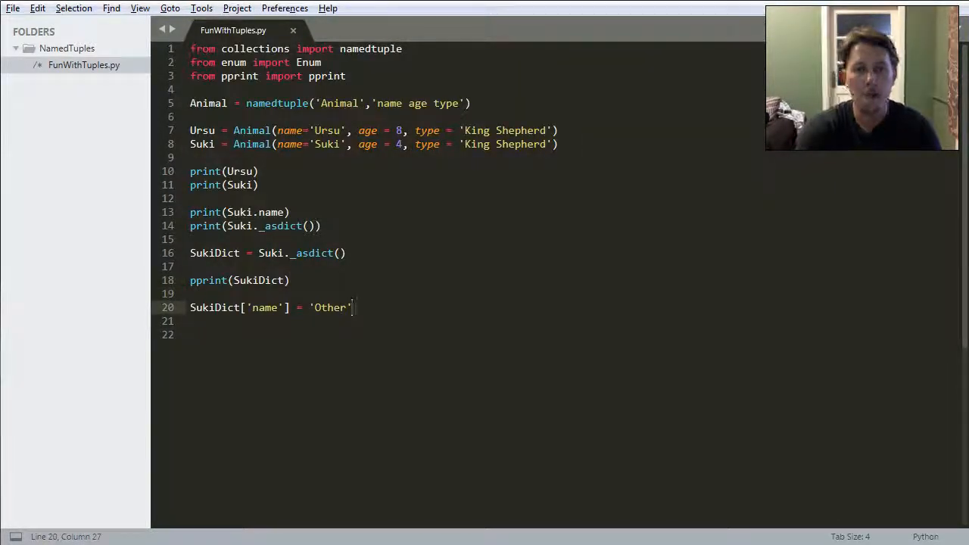
key(enter)
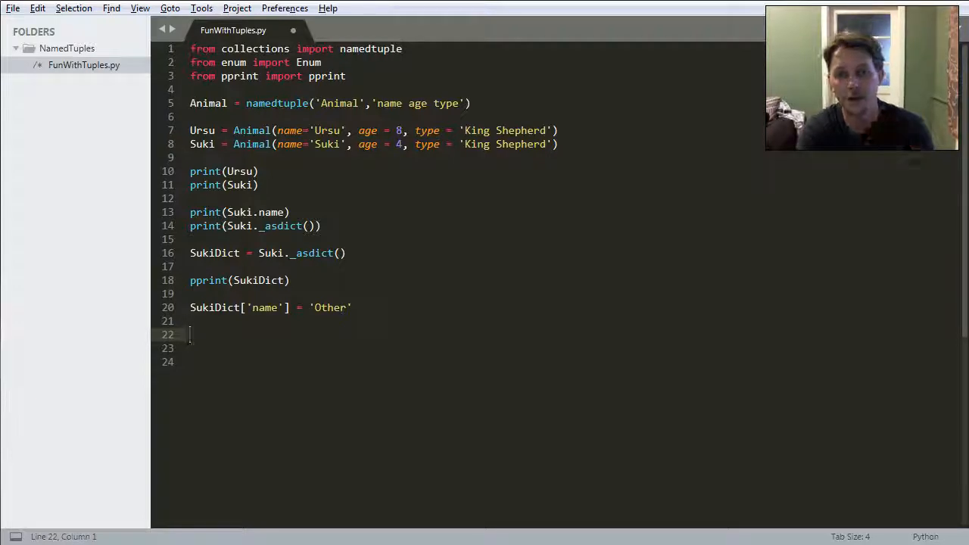
text(print())
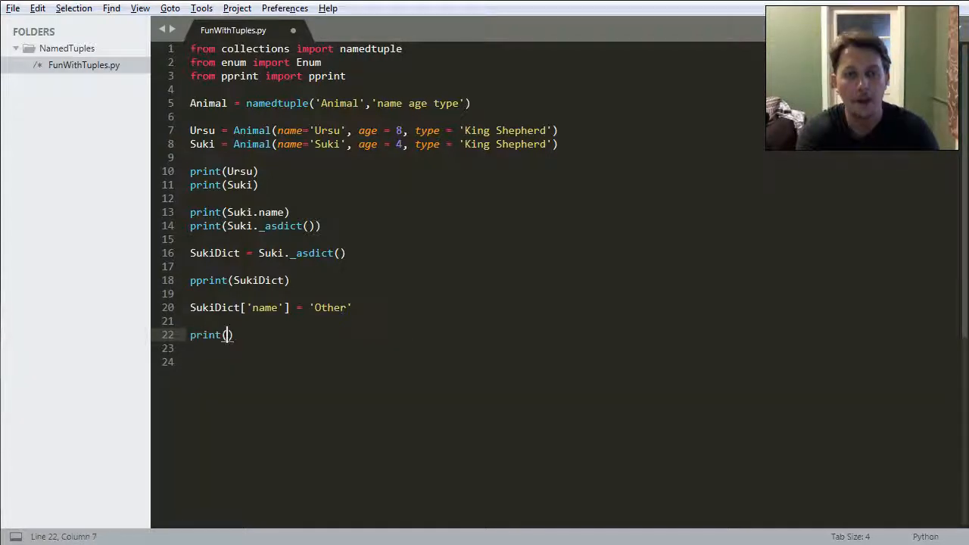
text(SukiDict)
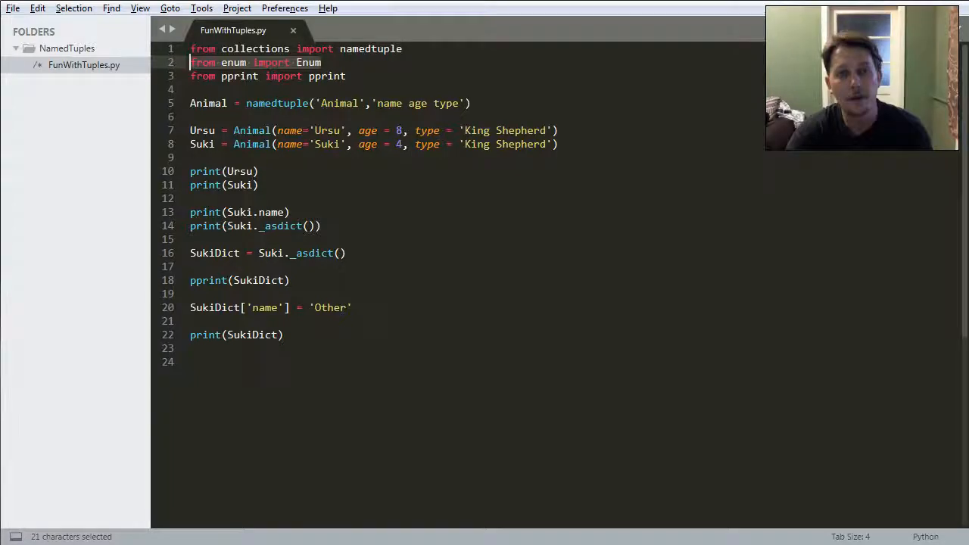
On line 24, define OperatingSystems = namedtuple('Platform', 'version')
click(191, 362)
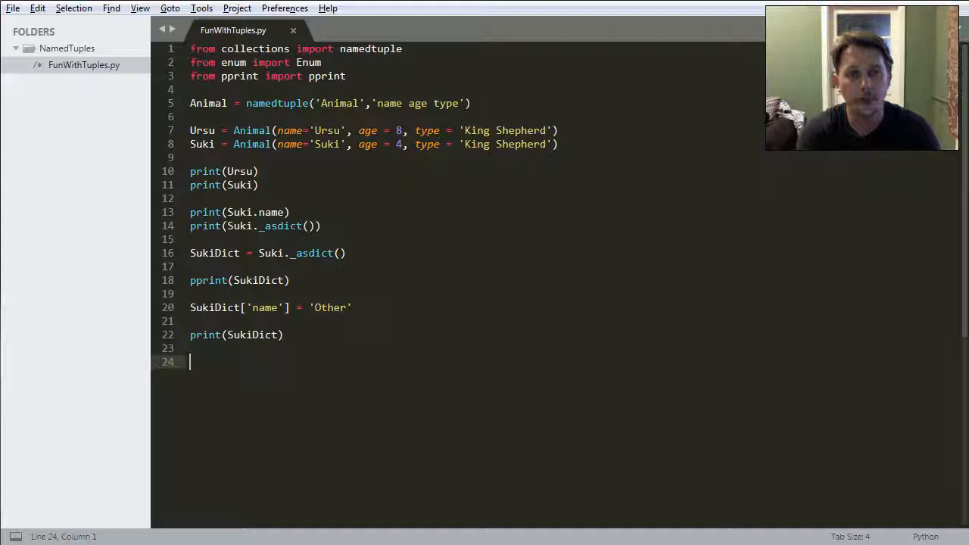
text(Ope)
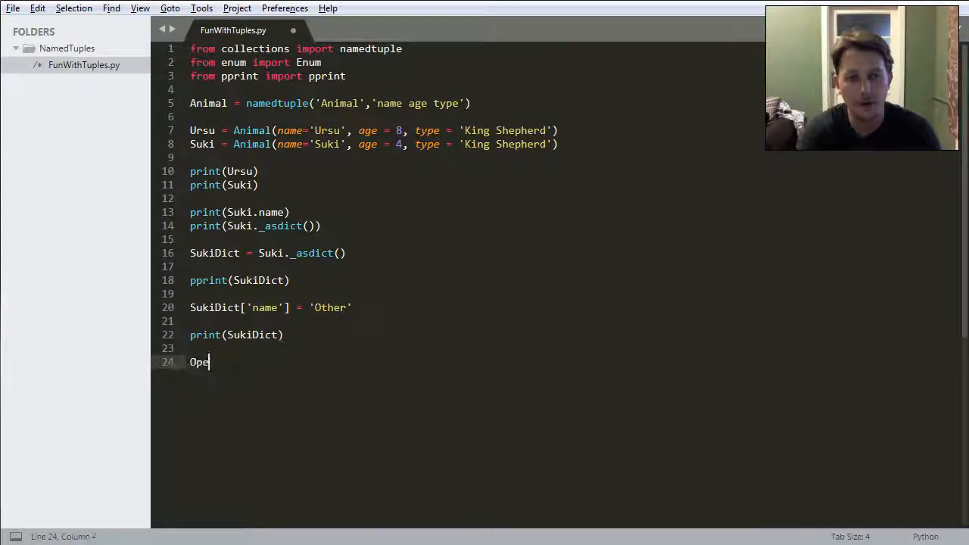
text(rati)
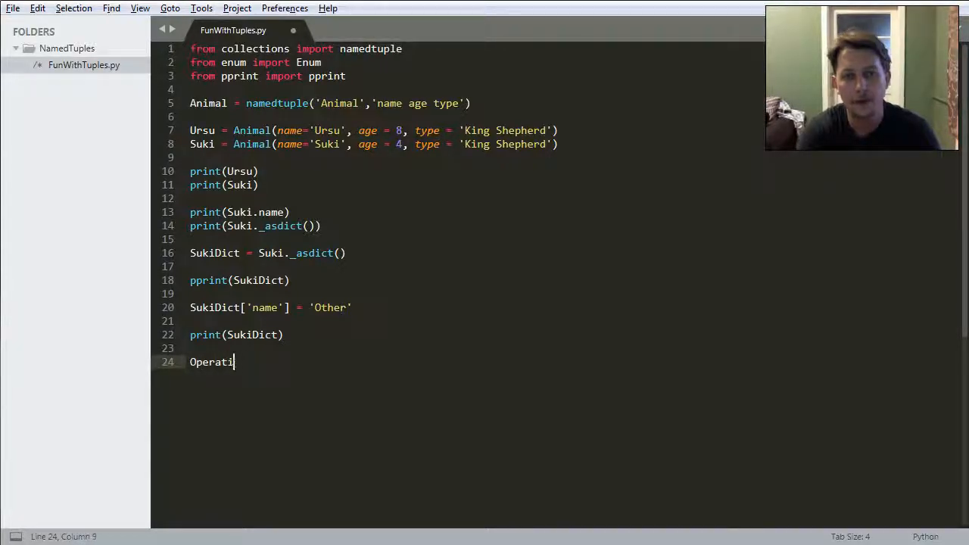
text(ngSy)
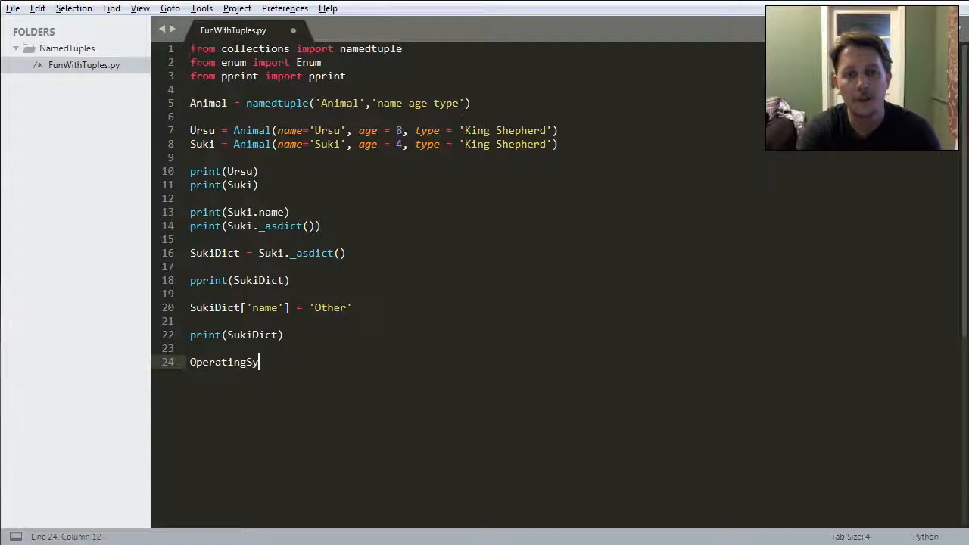
text(stems = namedtuple()
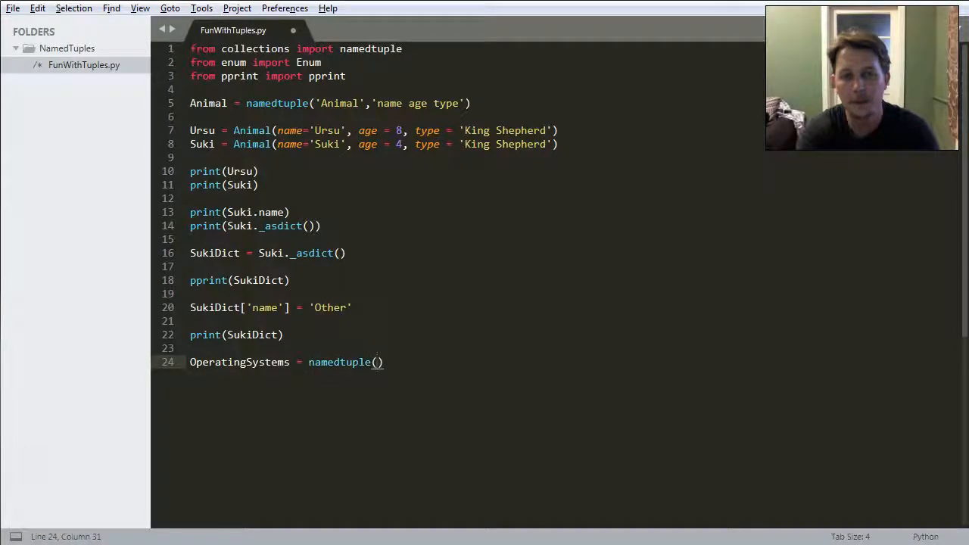
text(')
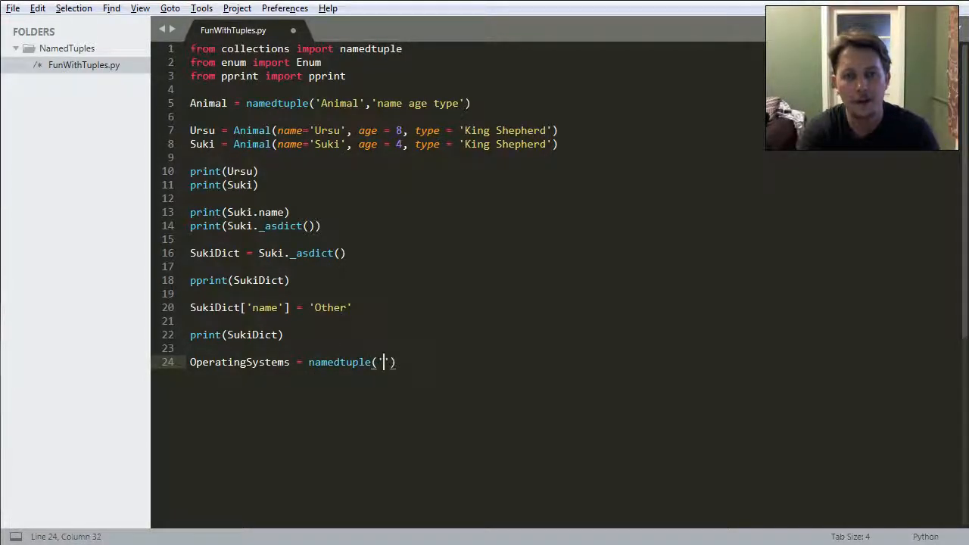
text(Pla)
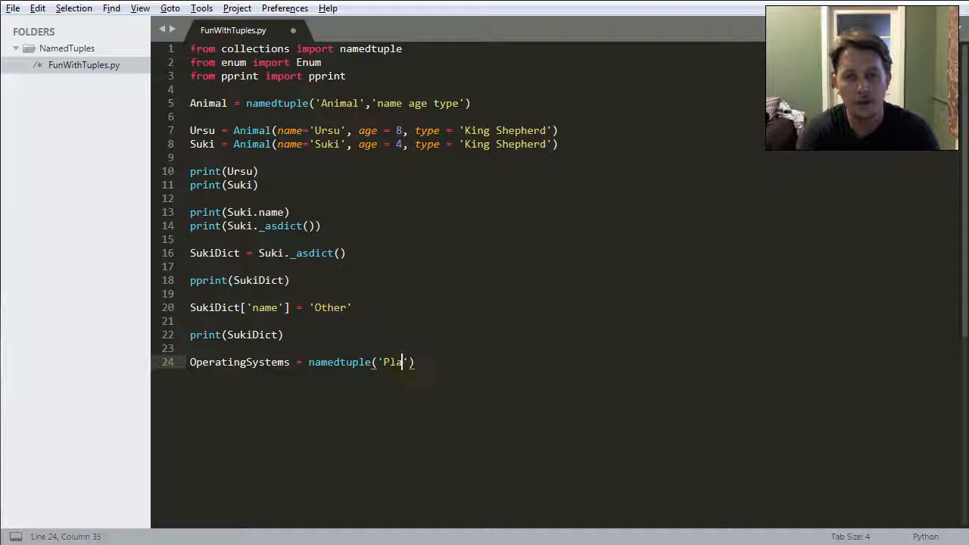
text(tform',')
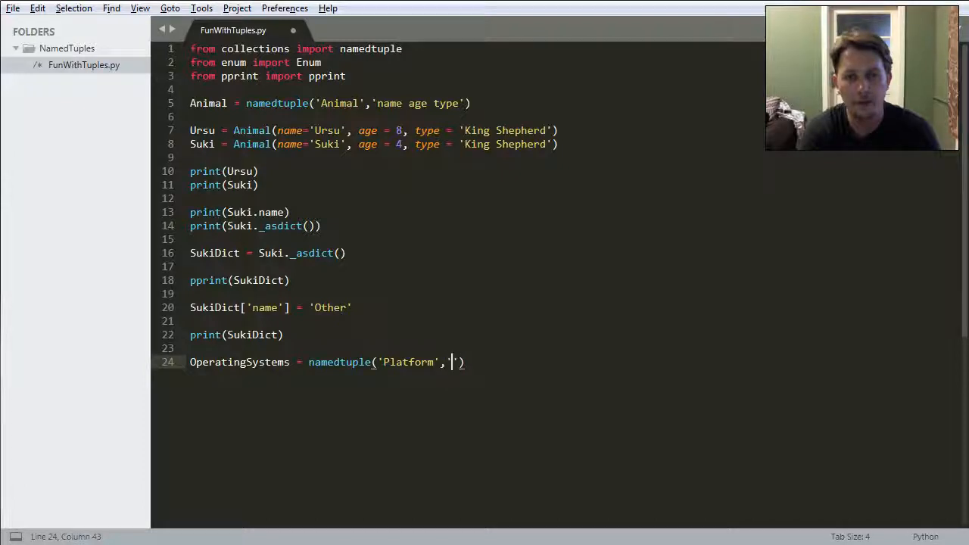
text(ver)
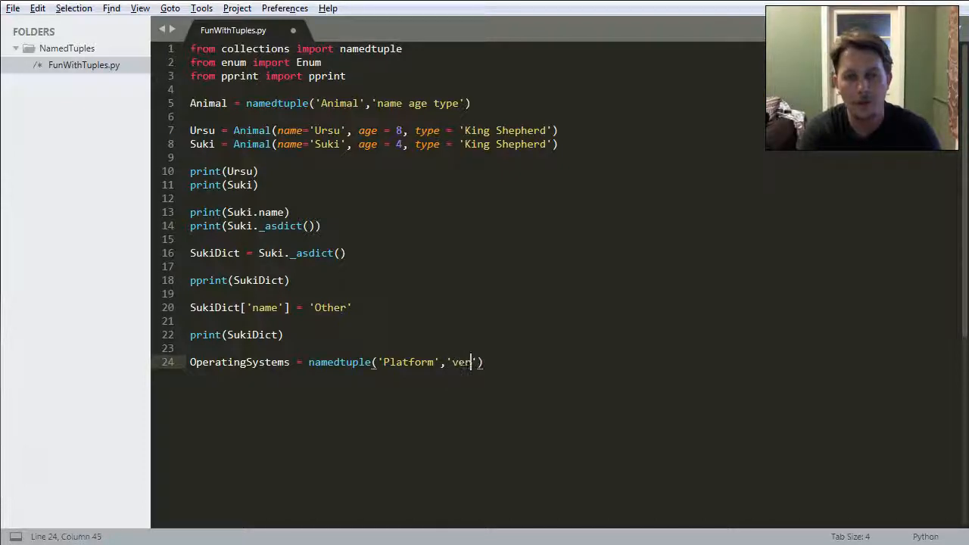
text(sion)
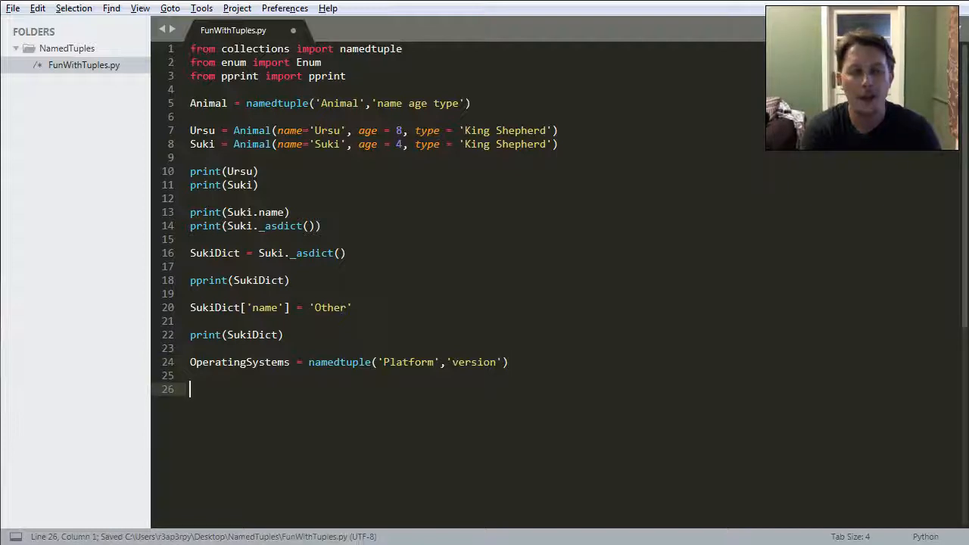
Add an empty class Windows_OS(Enum) below it, ready for indented members
text(class O)
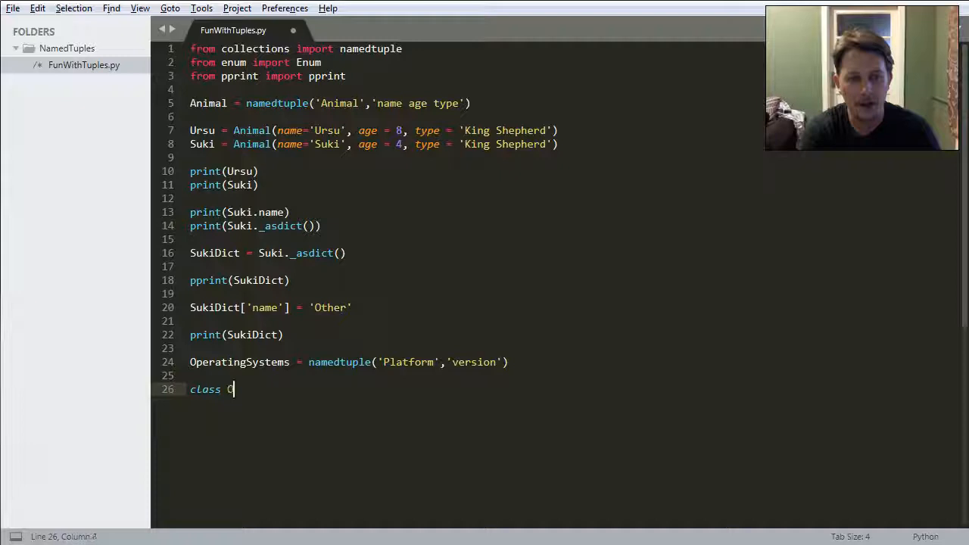
text(S(En)
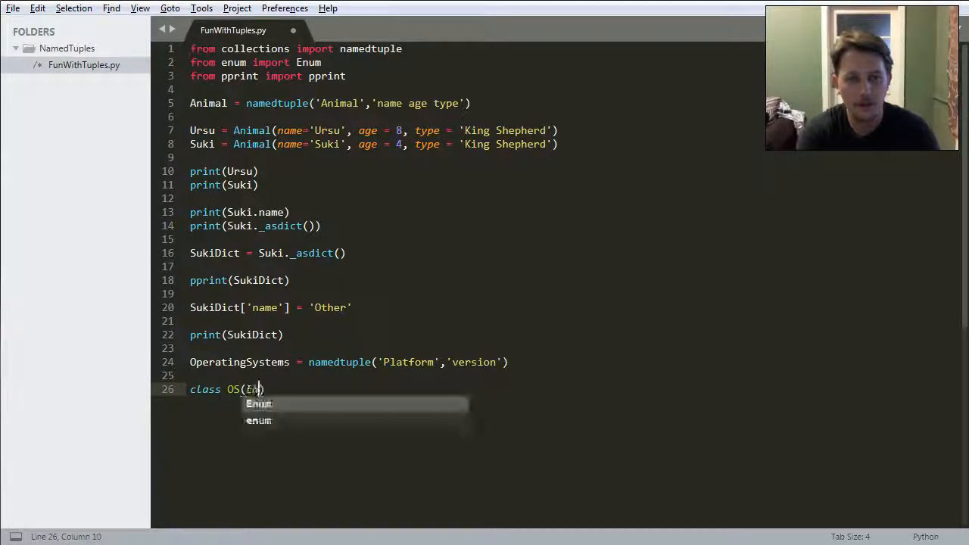
text(num)
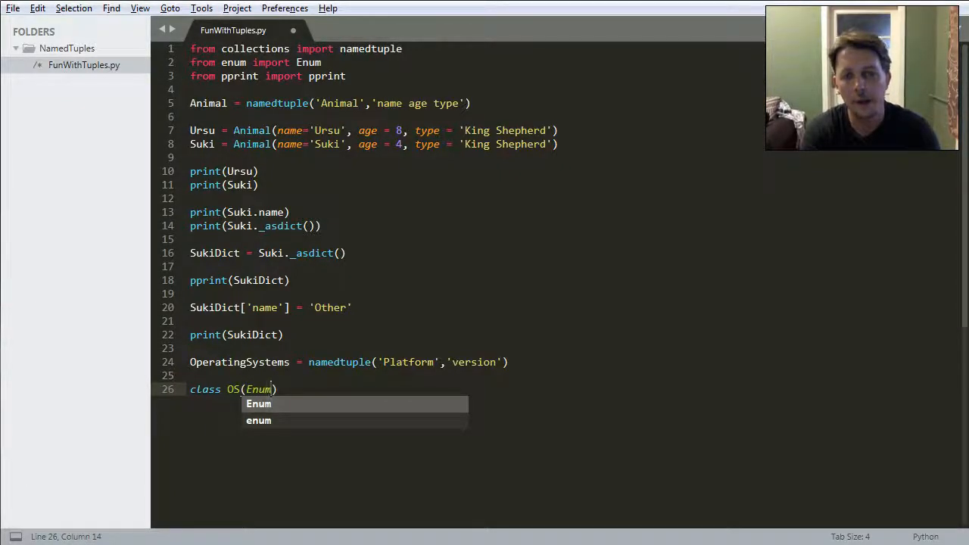
text(.)
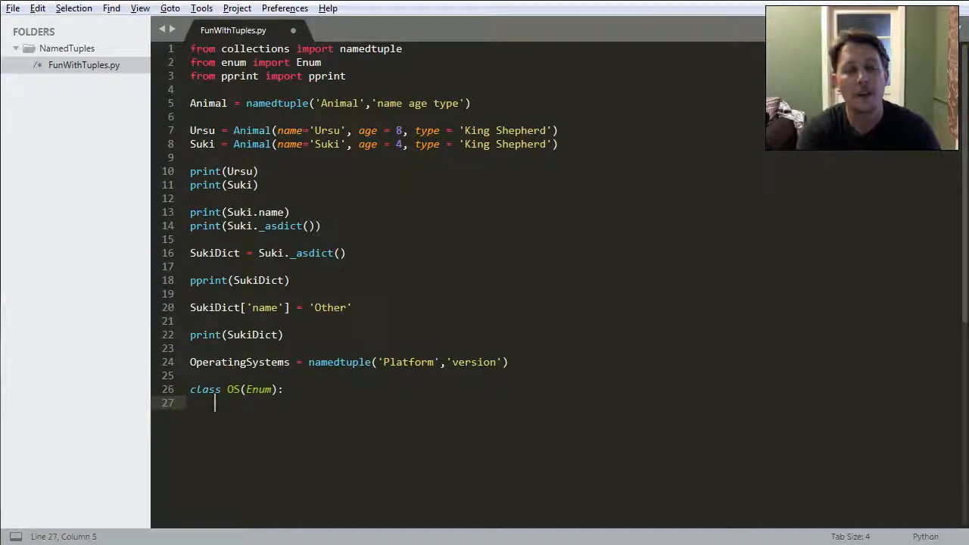
click(227, 390)
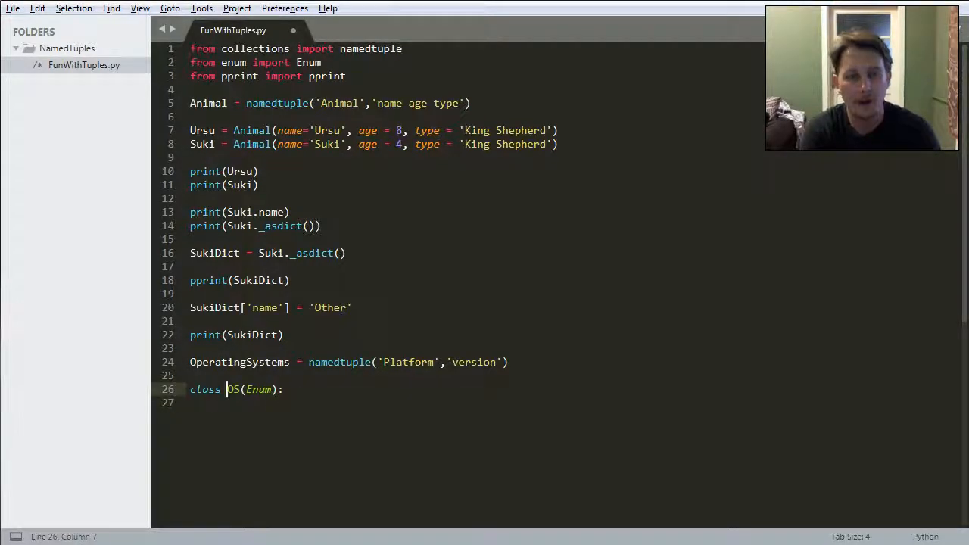
text(Windows_)
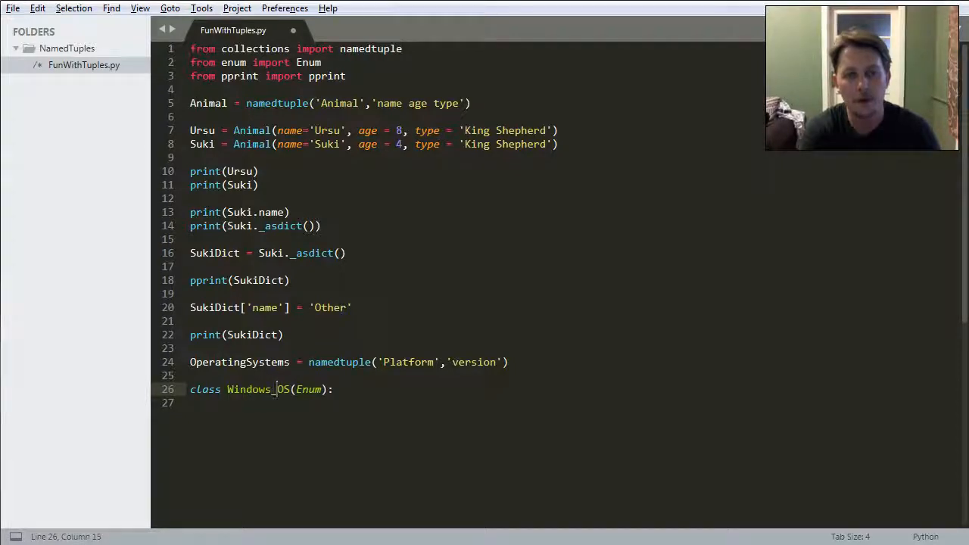
key(enter)
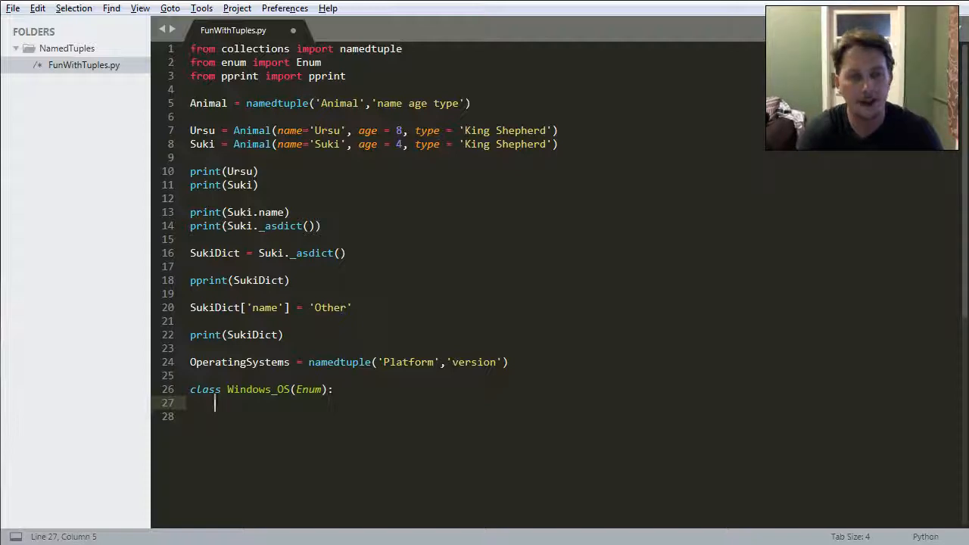
Add the first enum member Win_2012R2 = 'NT 6.3'
text(20)
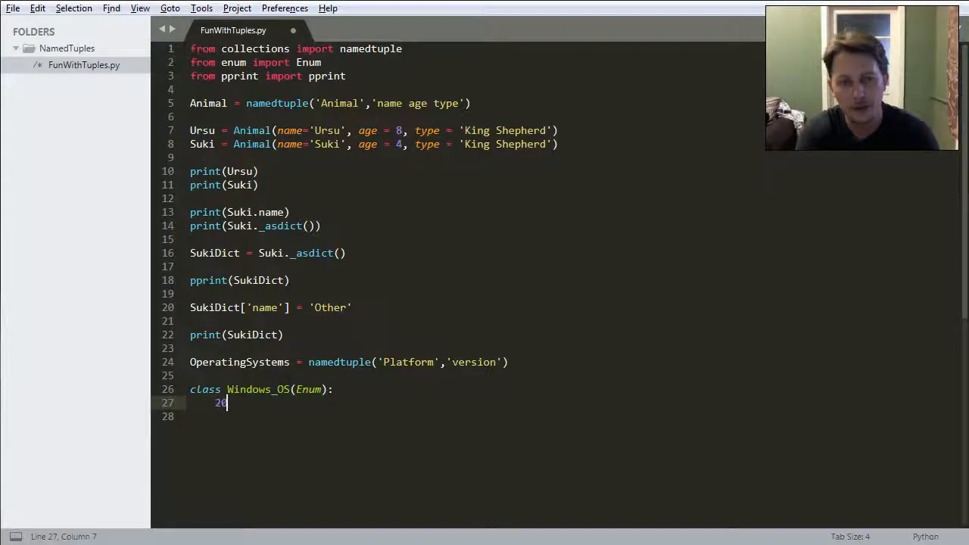
text(Win_)
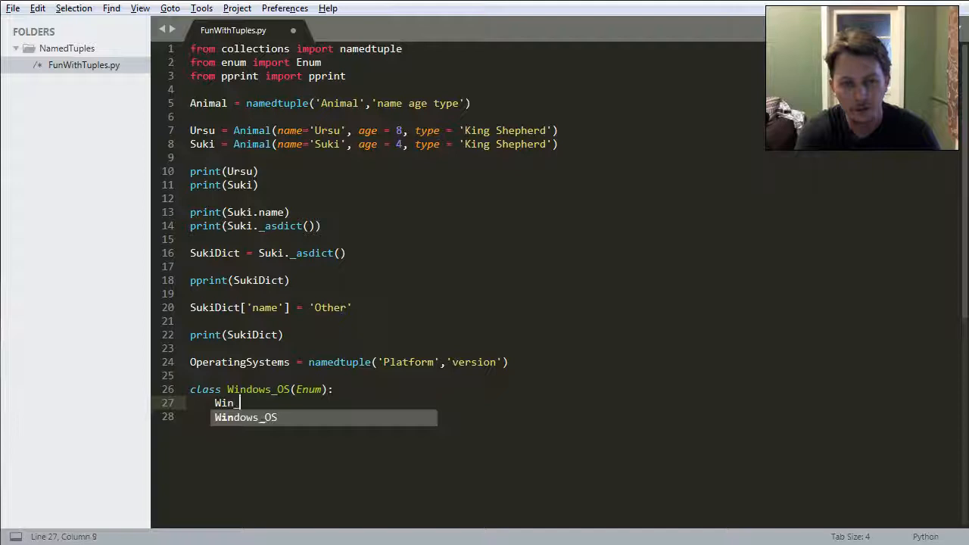
text(2012TR)
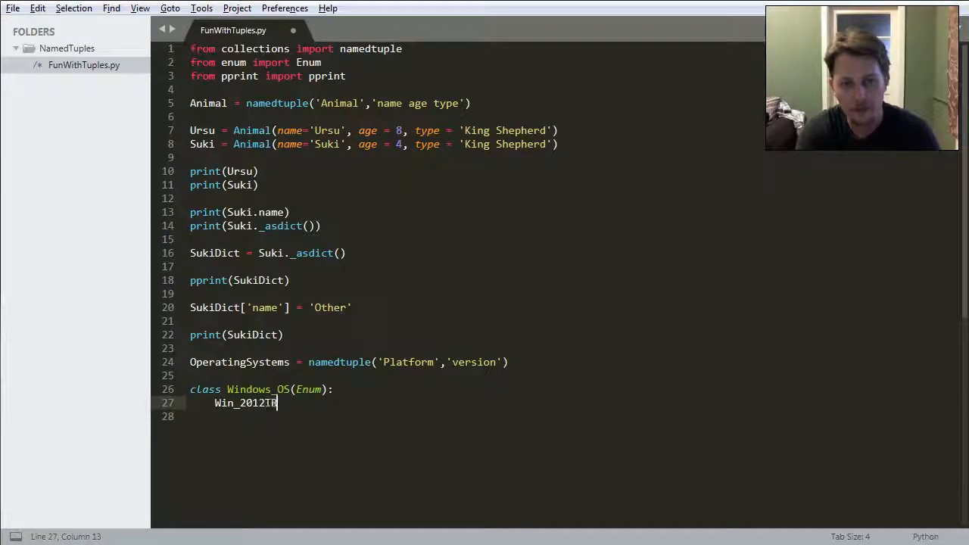
text(R2)
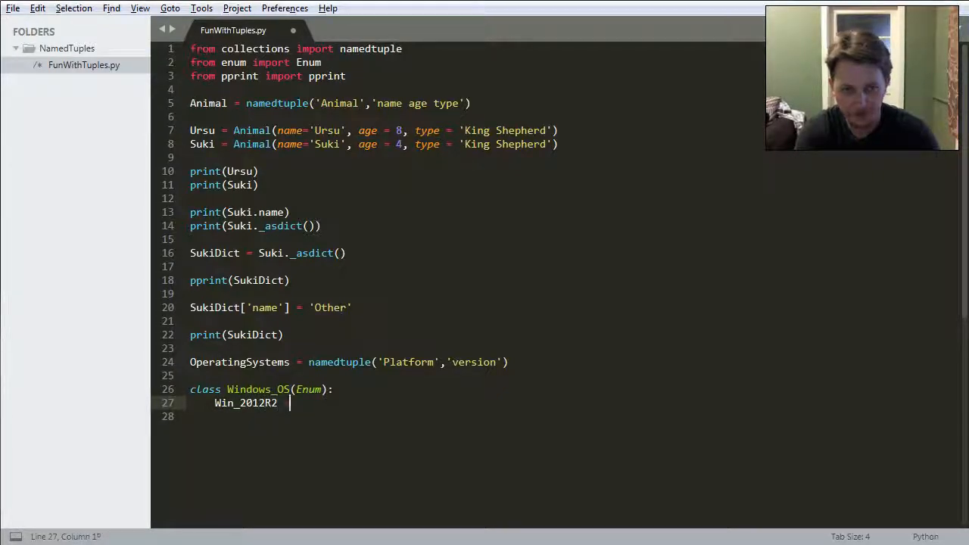
text(= 'NT')
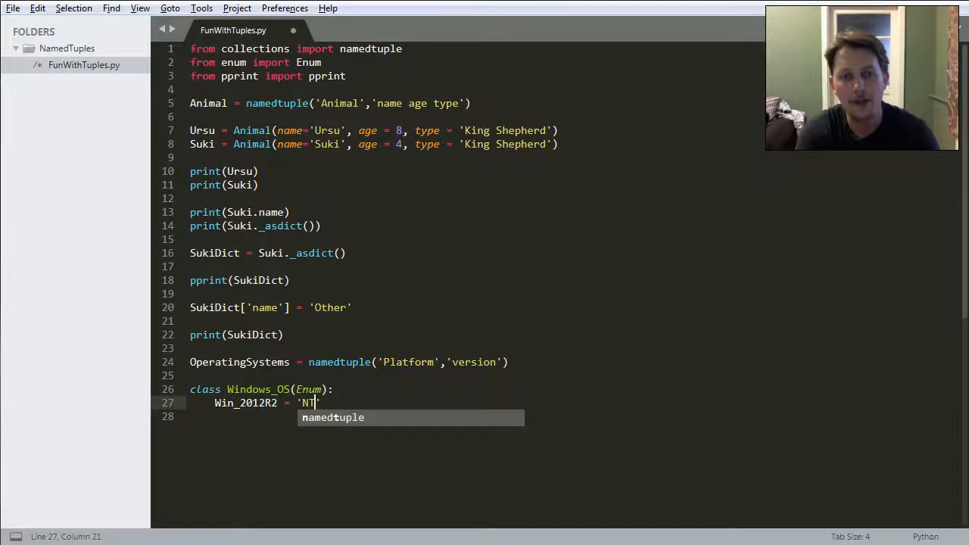
text(6.3)
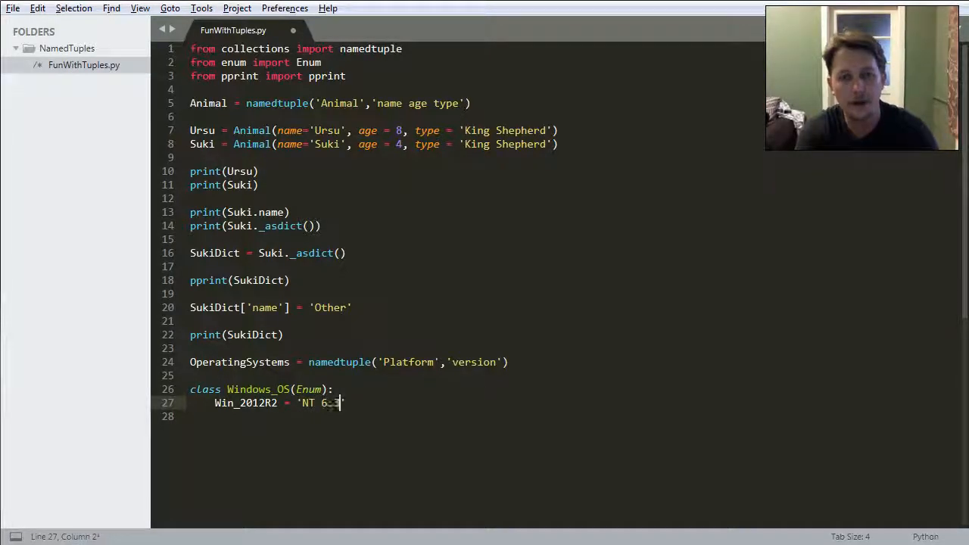
text(3')
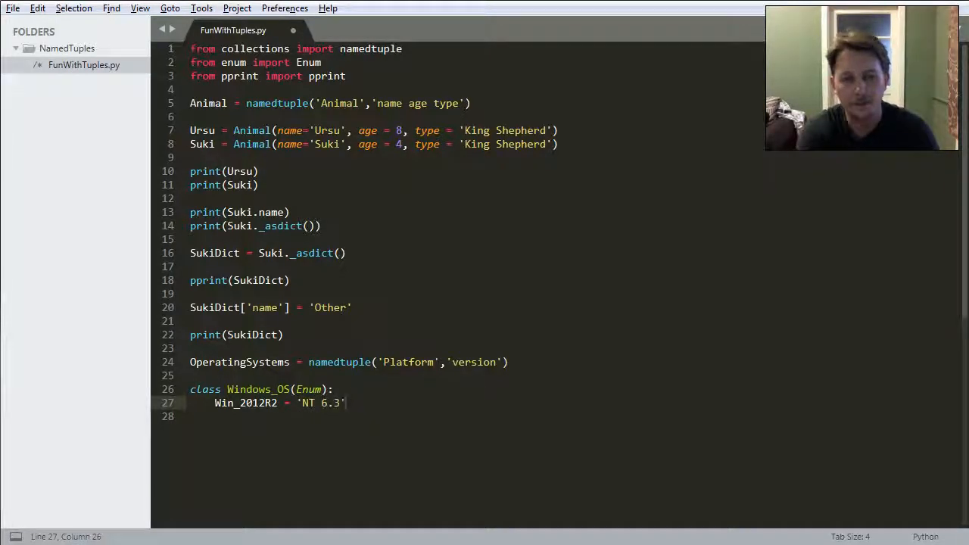
Add members Win_2012 'NT 6.2', Win_2008R2 'NT 6.1' and Win_2008 'NT 6.0'
text(Win_2012 =)
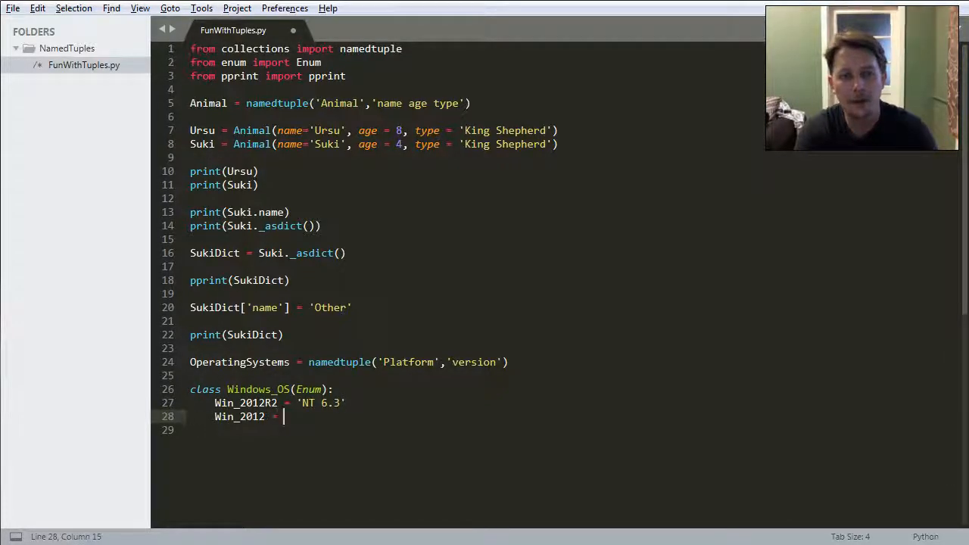
text('NT 6.2')
click(474, 431)
text(Win_2008R2 = 'NT 6.1')
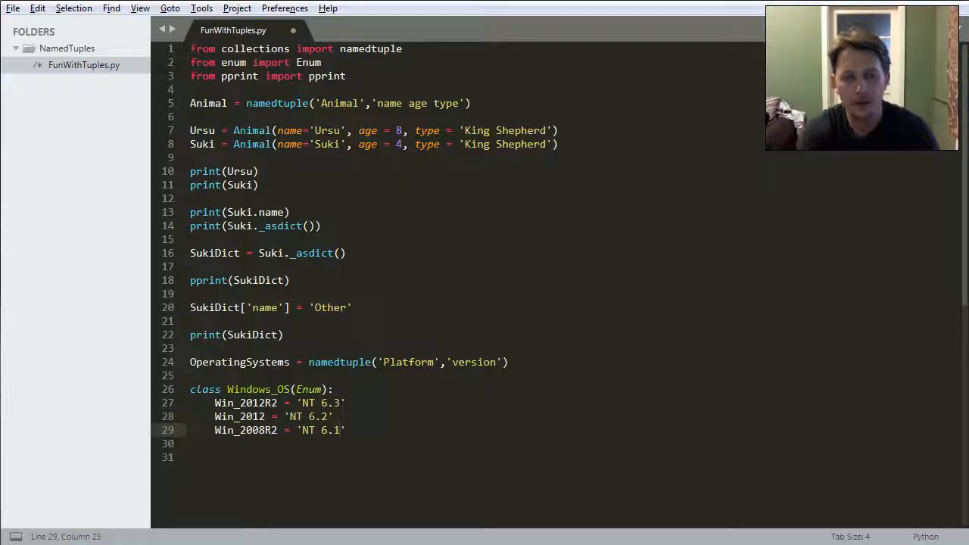
key(enter)
text(Win_2008R2 = 'NT 6.1')
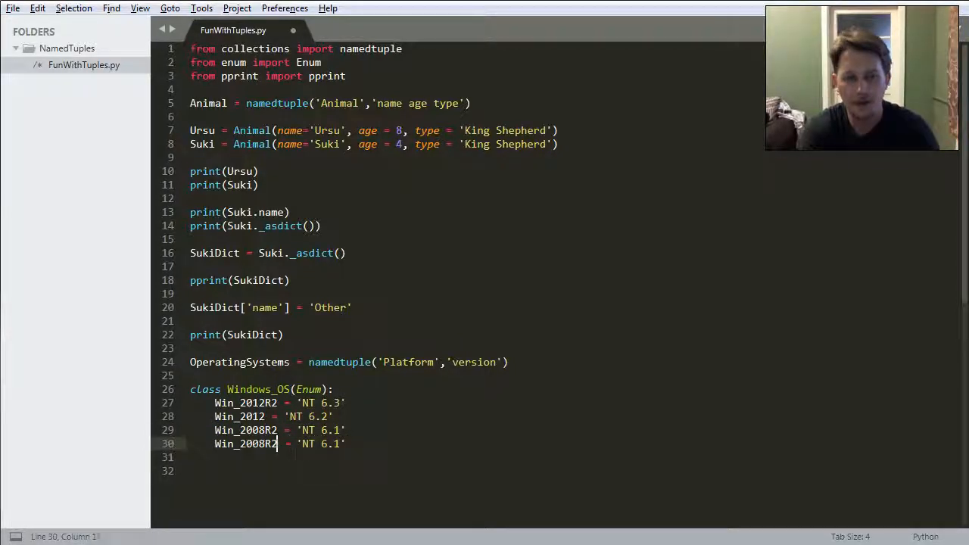
key(BackSpace)
text(0)
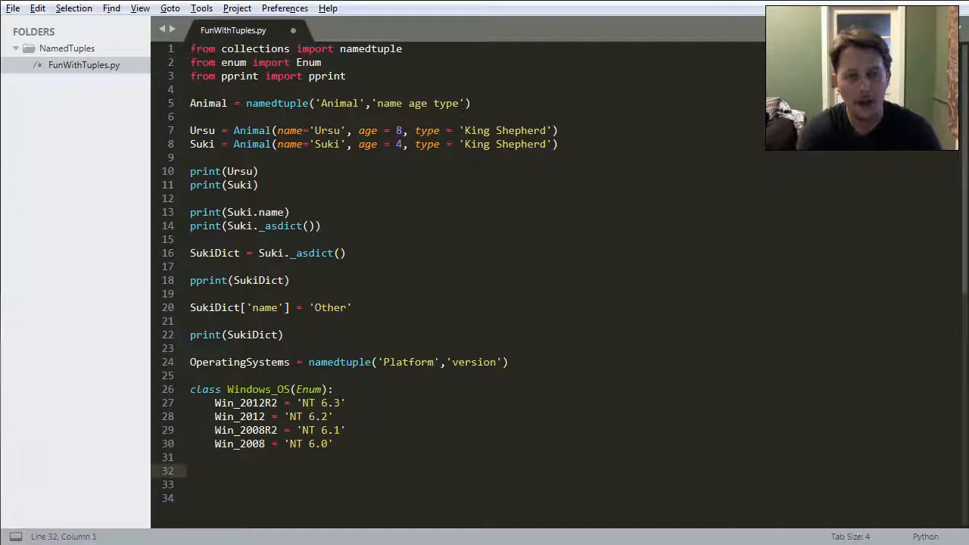
text(W)
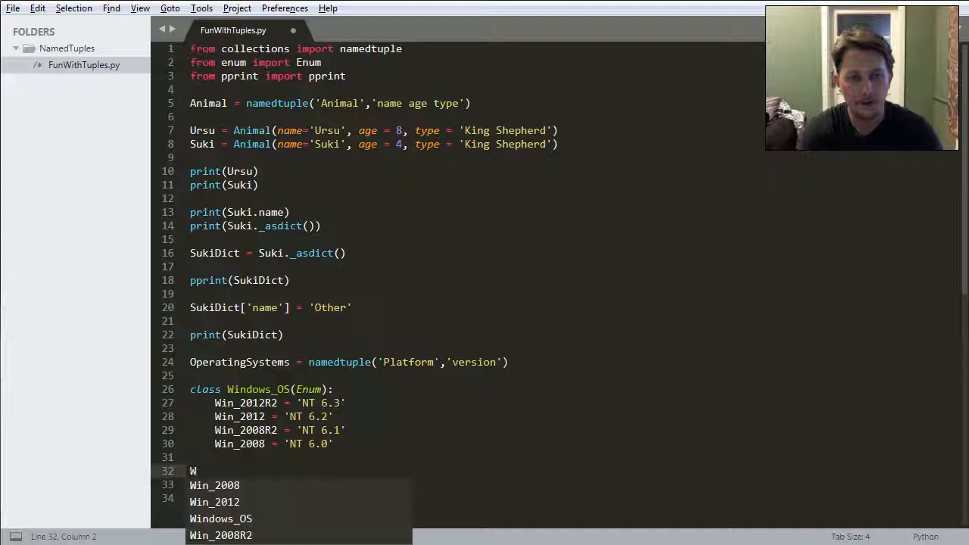
text(IN_2012)
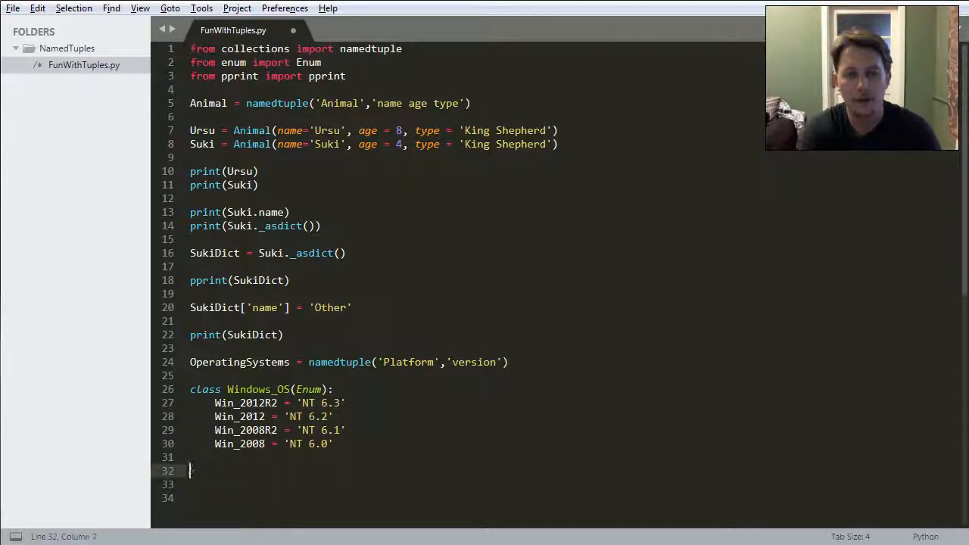
Replace OperatingSystems with OS = namedtuple('Windows', 'version') below the Windows_OS enum
text(OS)
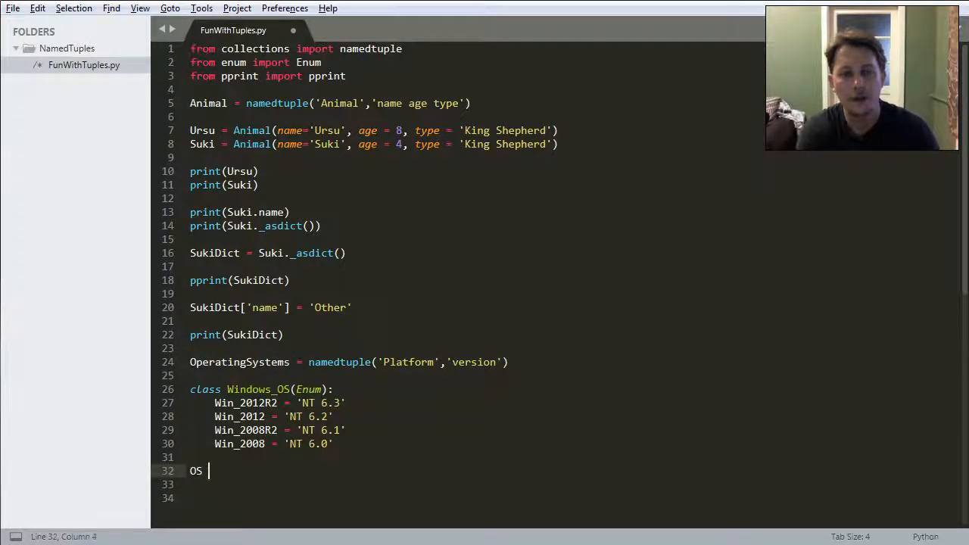
text(= namedtuple)
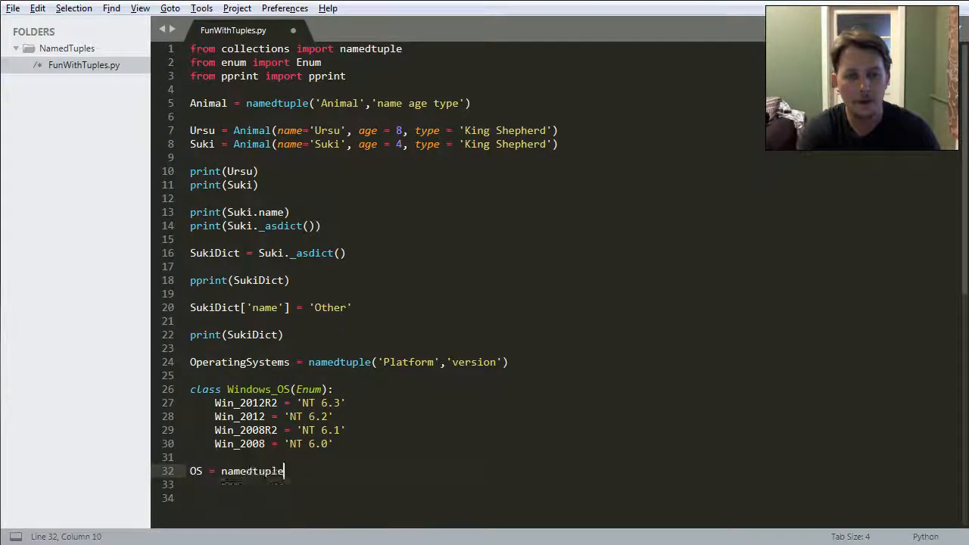
text(('Winn')
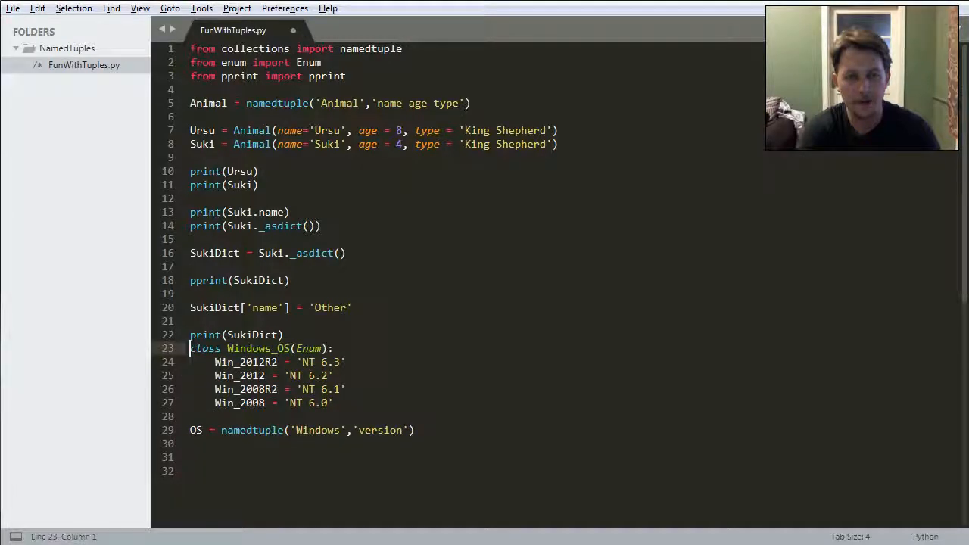
key(enter)
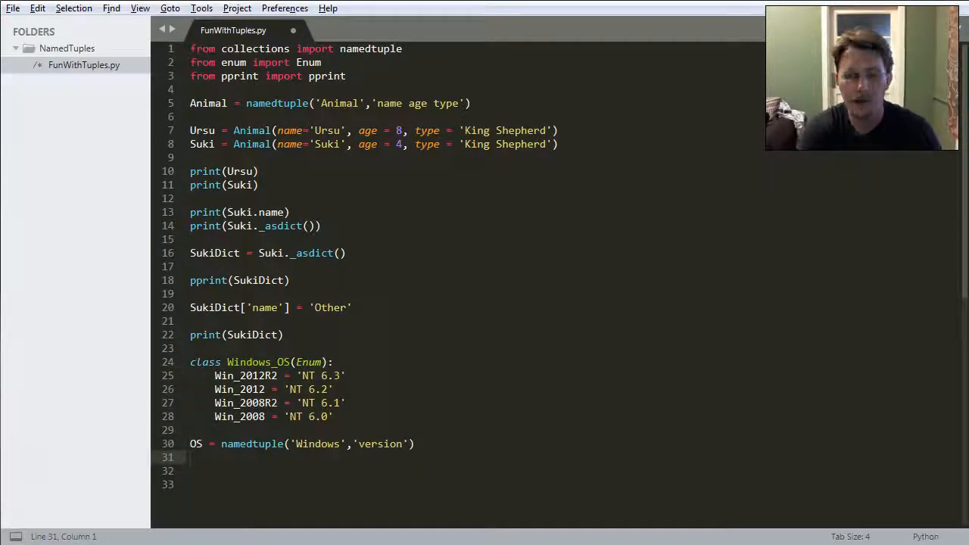
Create the instance WIN2012R2 = OS(version=Windows_OS.Win_2012R2)
text(WIN)
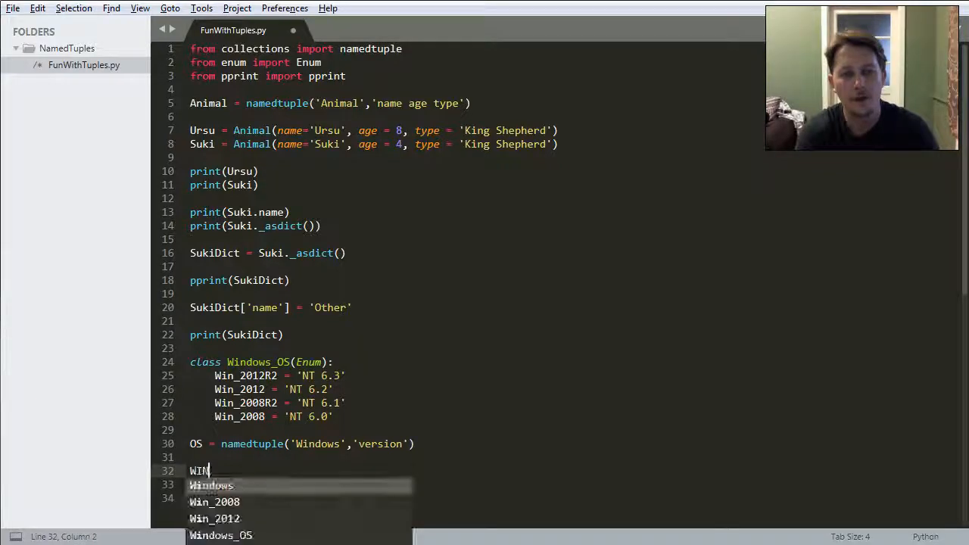
text(2012R2)
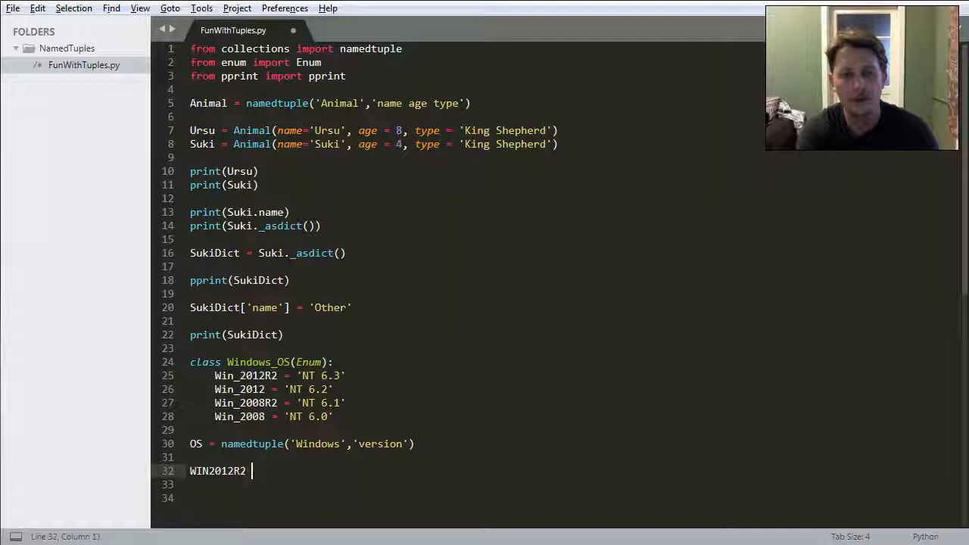
text(= OS()
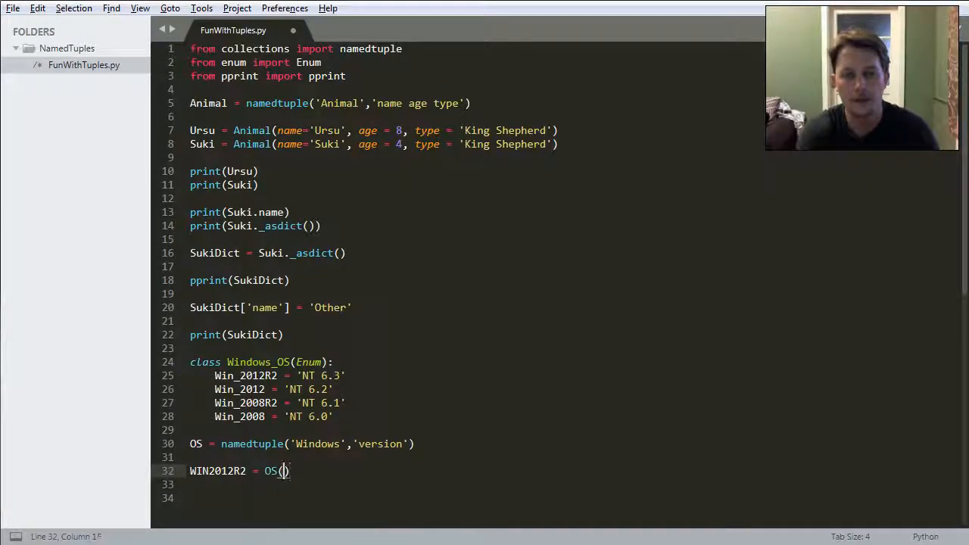
text(version=)
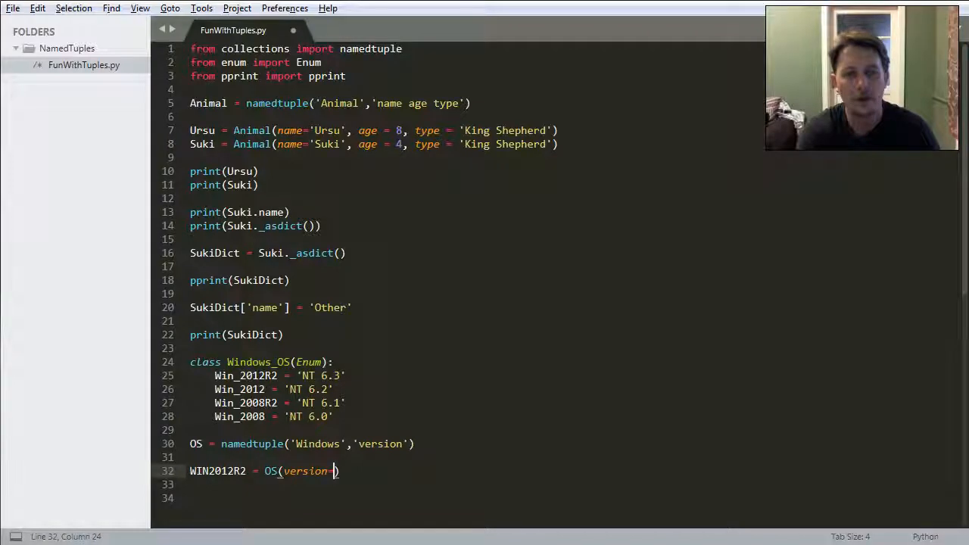
text(OS.)
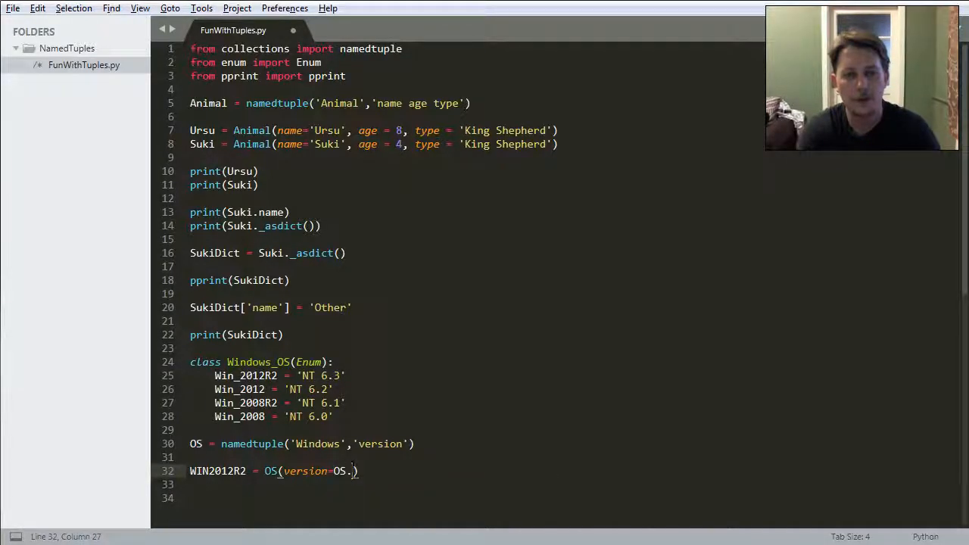
text(Windows_)
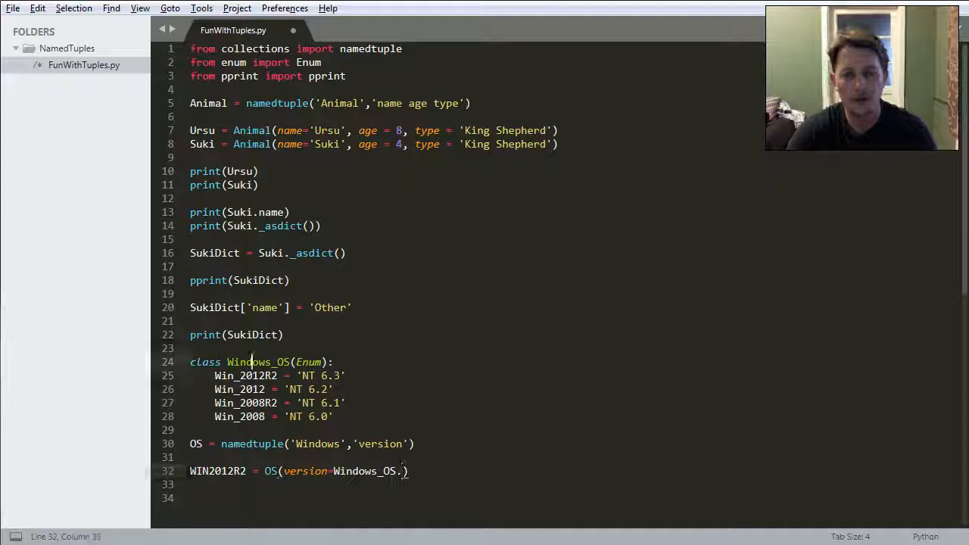
text(Win_2012R2)
click(335, 499)
text(WIN2012 = OS(version=Windows_OS.Win_2012))
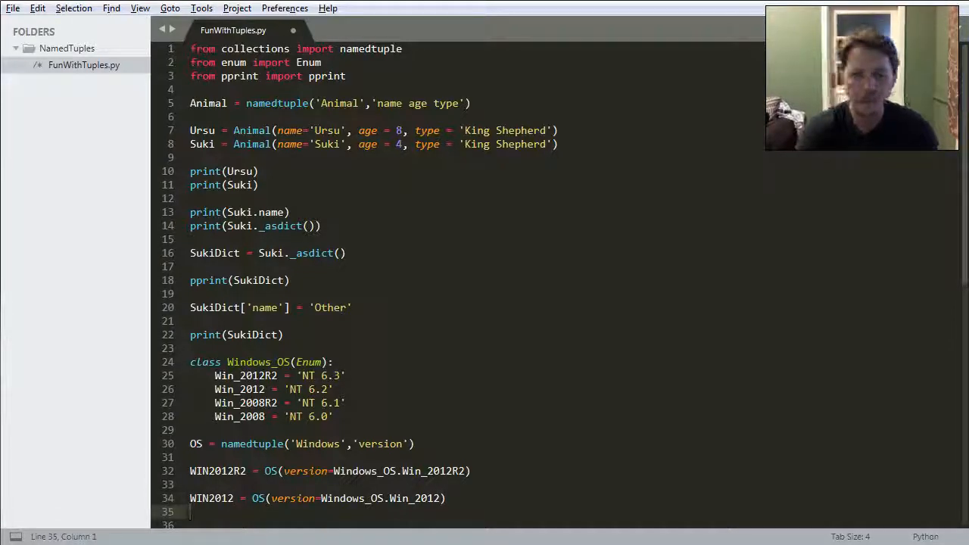
Add WIN2012, WIN2008R2 and WIN2008 instances with matching versions, then save
key(backspace)
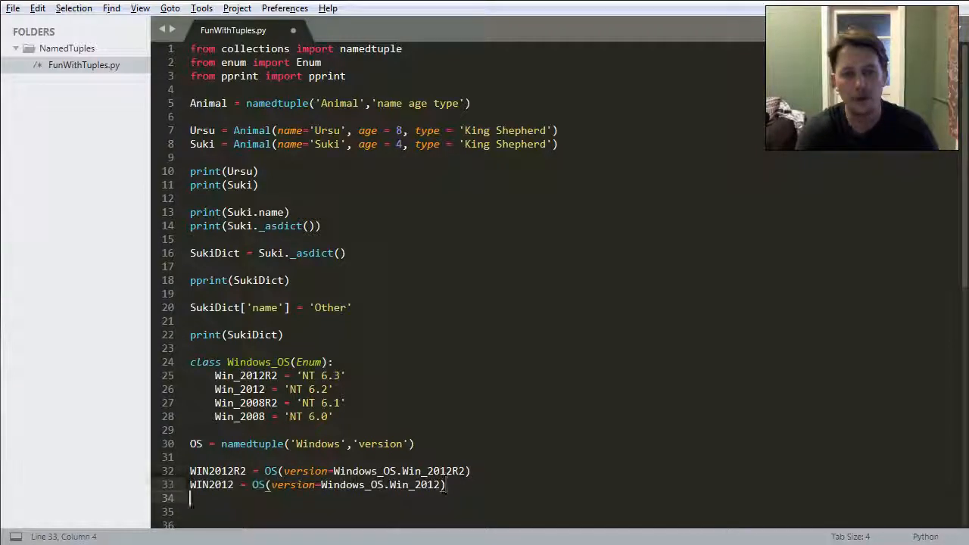
key(enter)
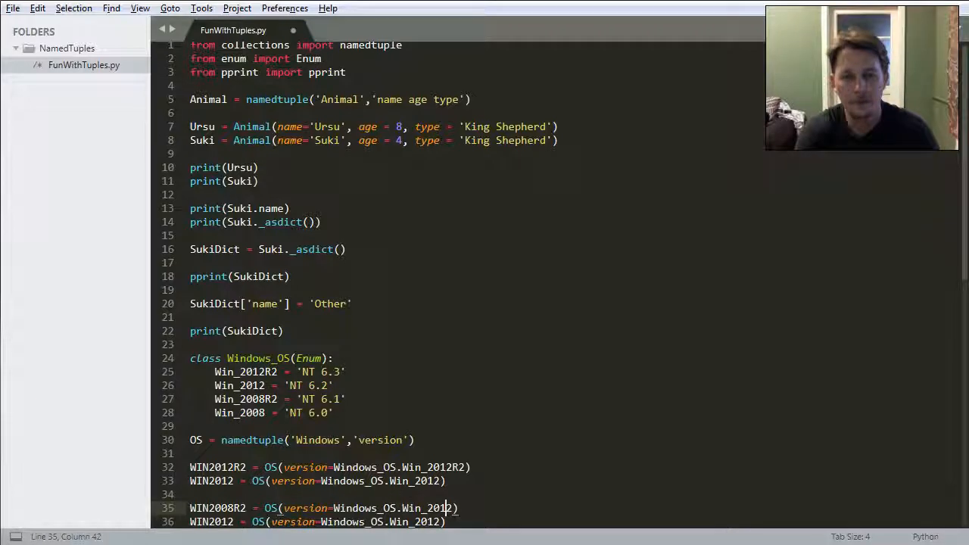
key(BackSpace)
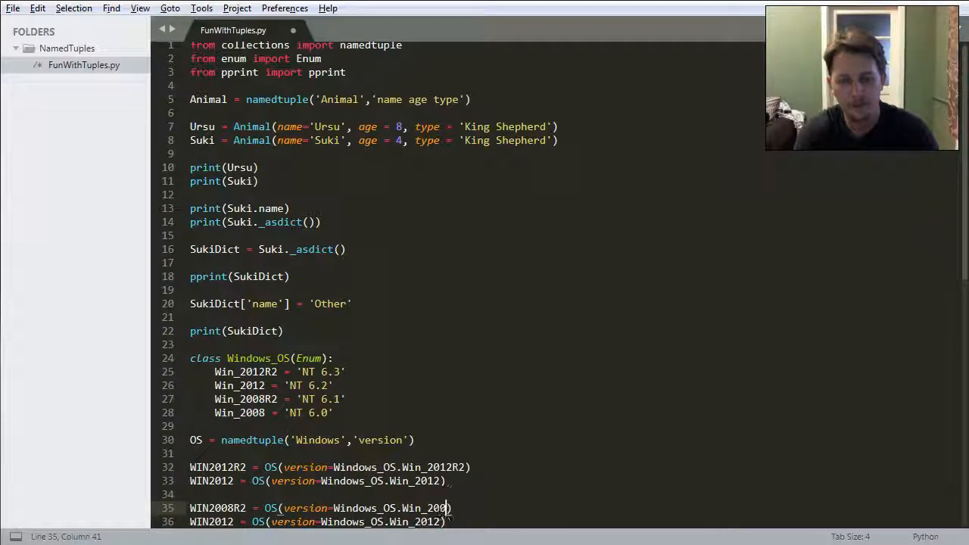
text(8R2))
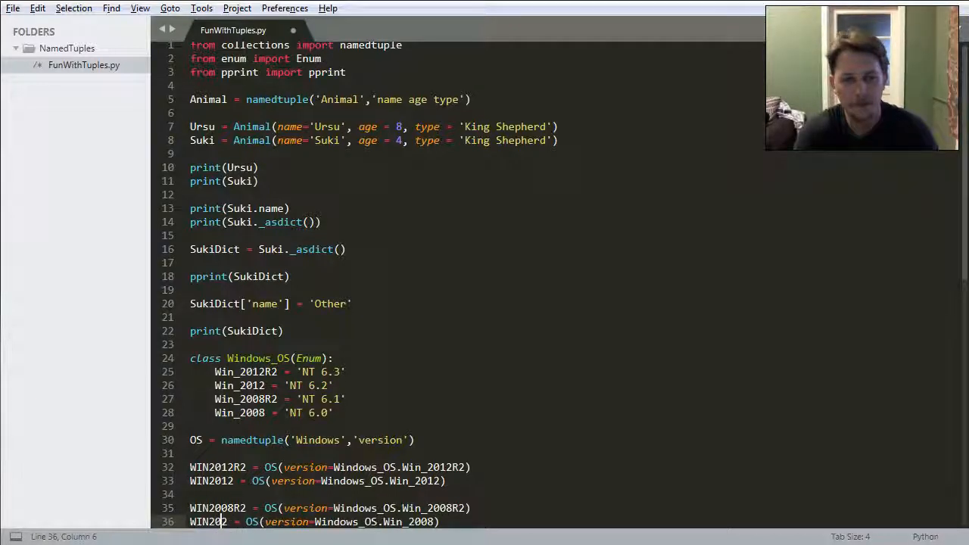
text(08)
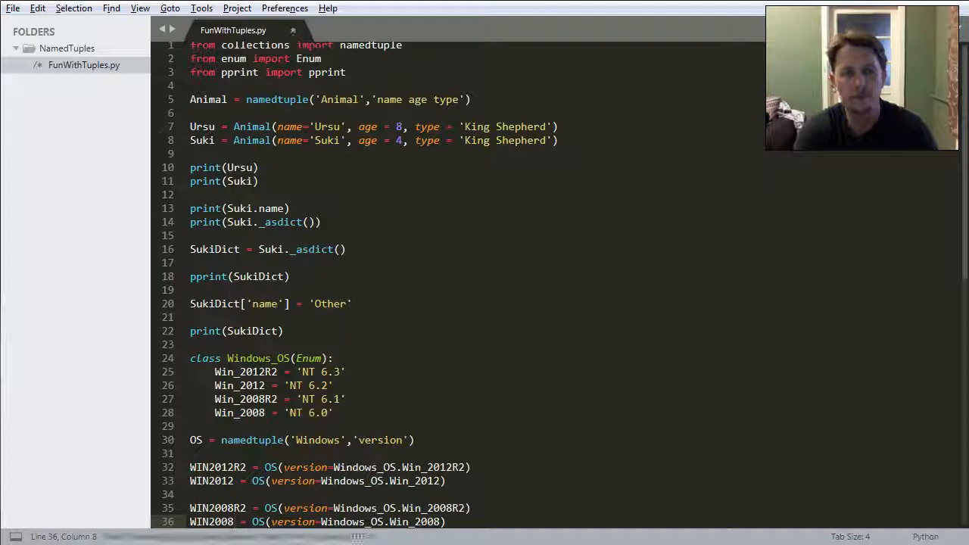
key(ctrl+s)
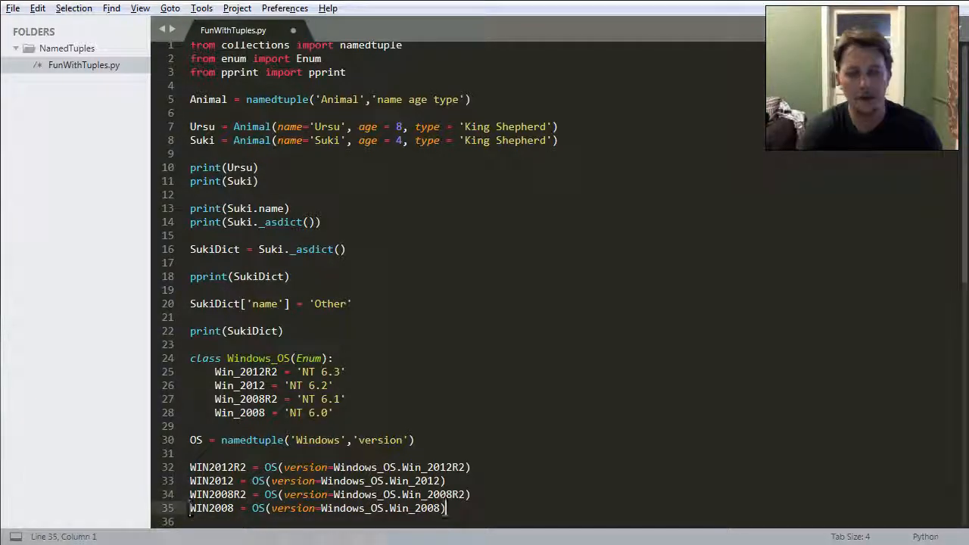
key(ctrl+s)
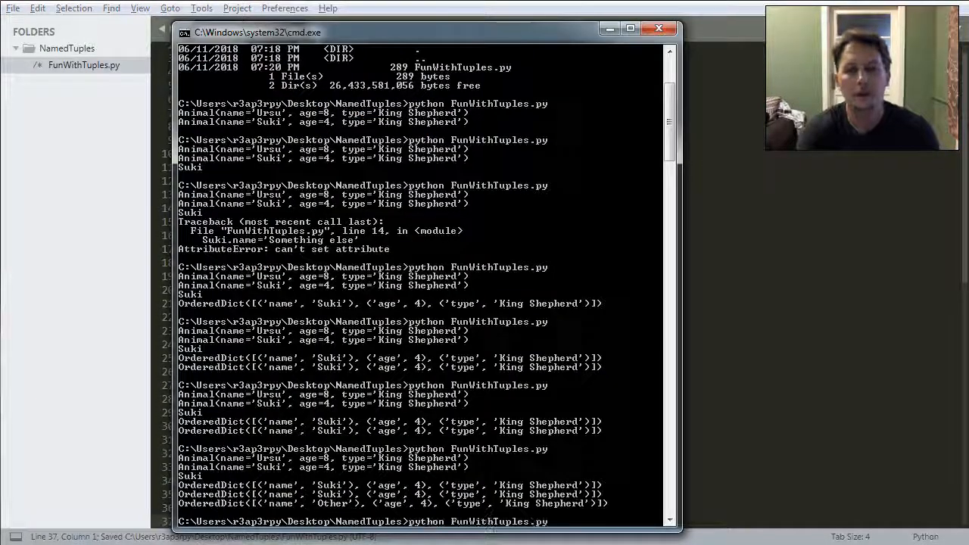
scroll(down, 3)
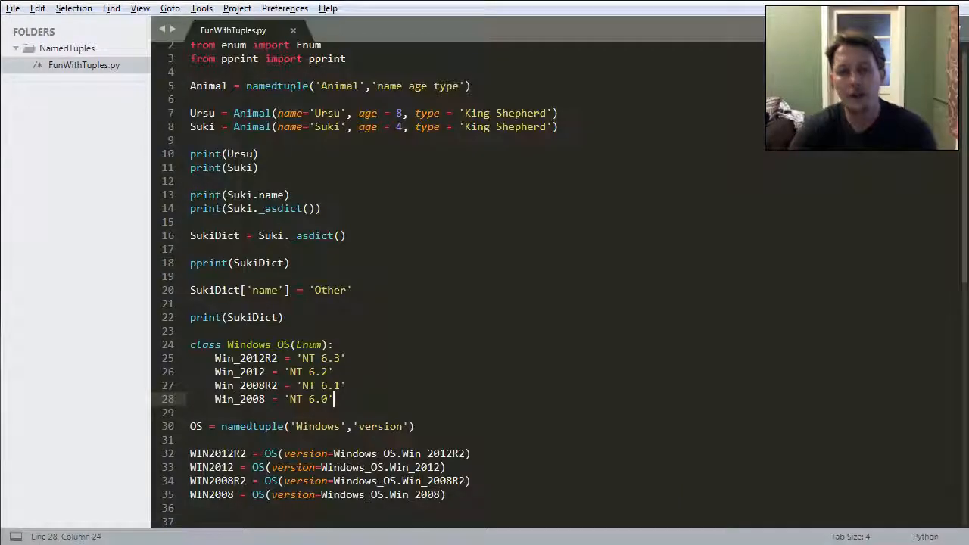
Add print(WIN2008R2) on a new line below the instances, using autocomplete
key(enter)
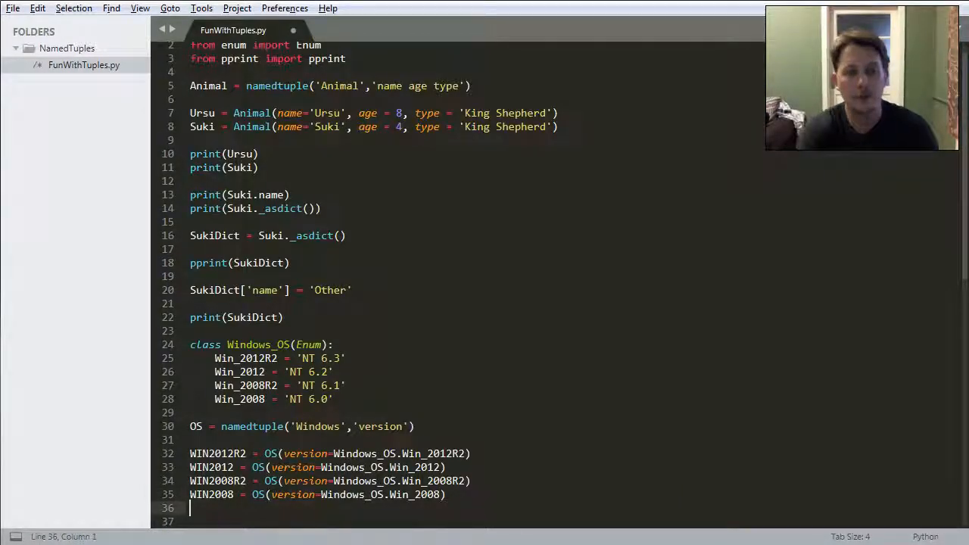
text(print(PPR)
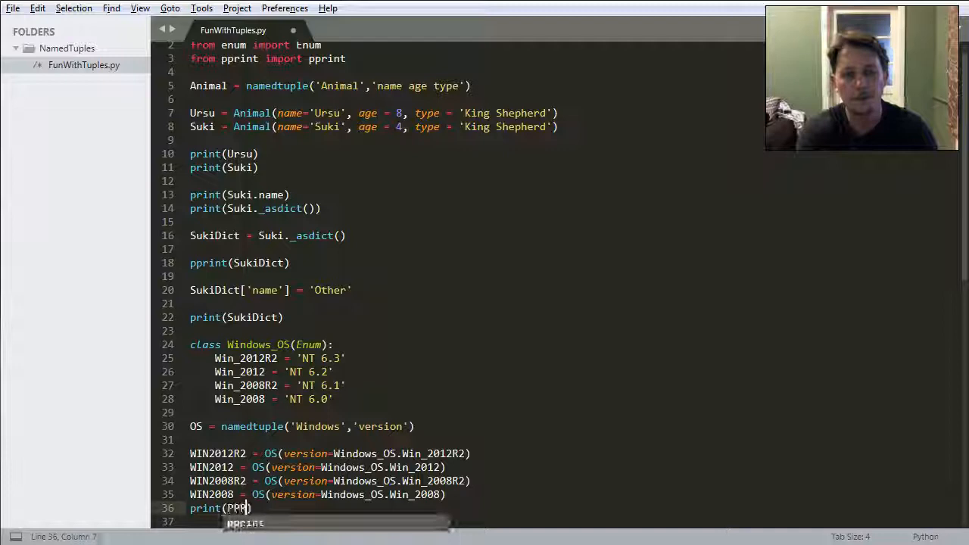
text(WIN)
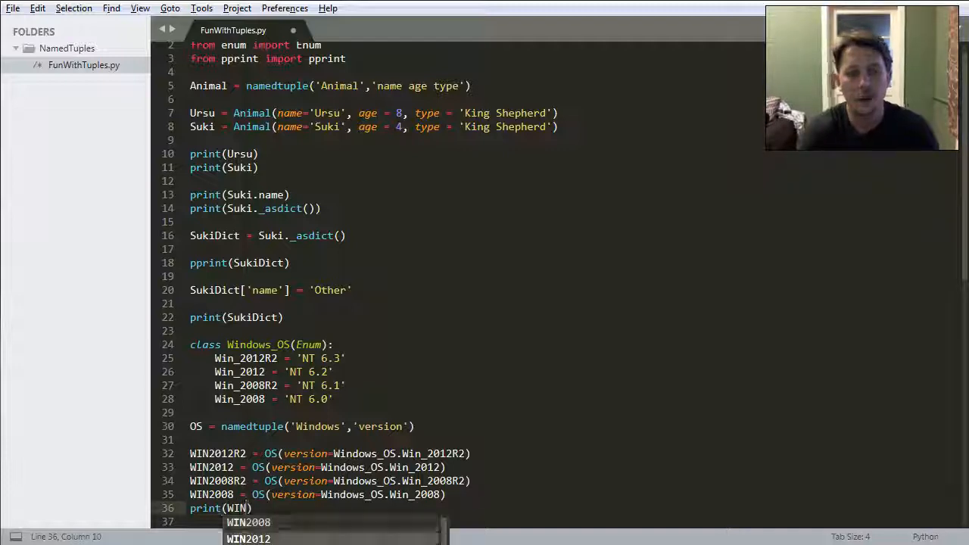
click(248, 522)
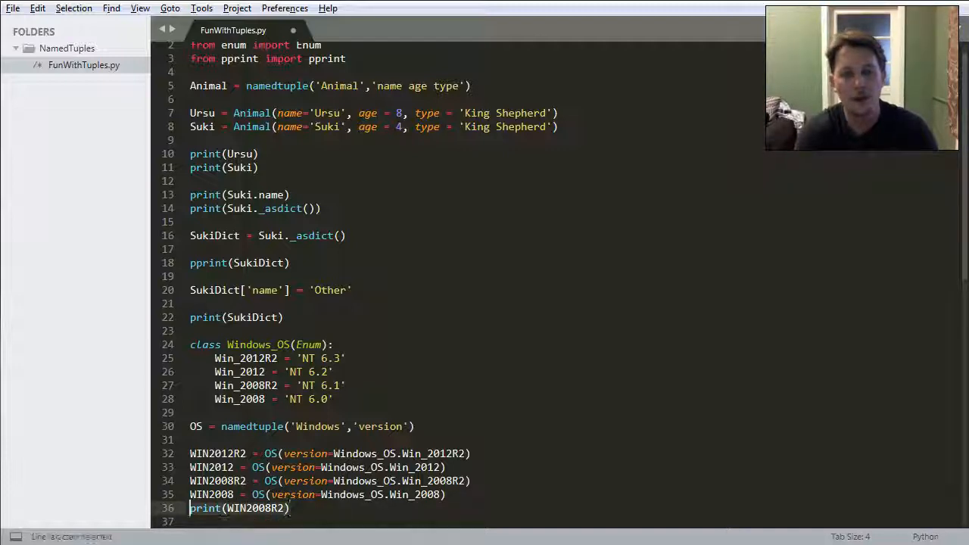